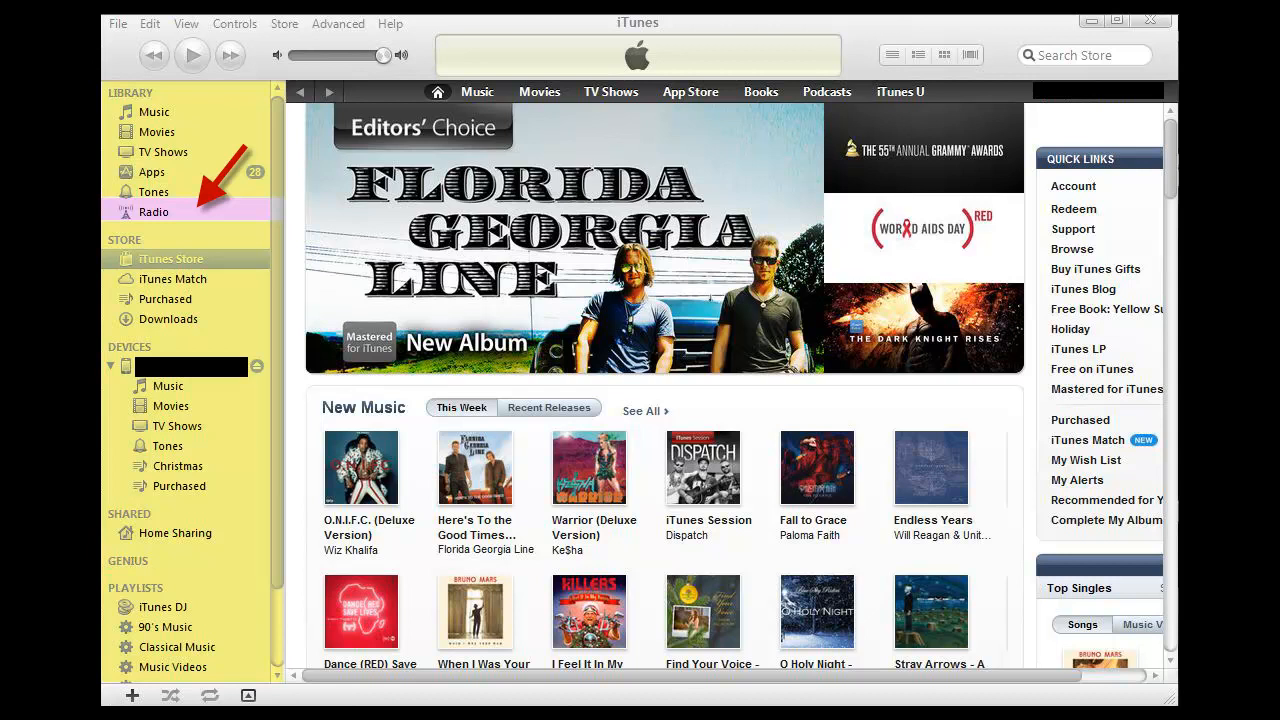
mouse_move(537, 325)
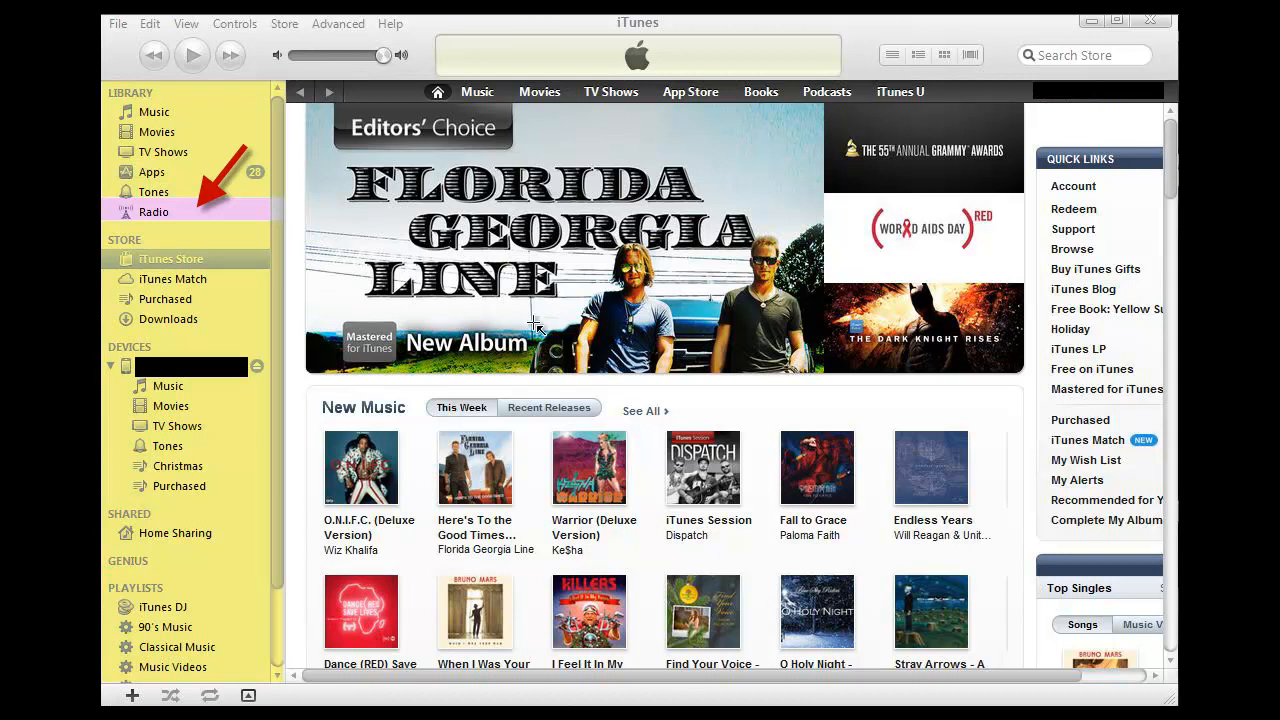
mouse_move(184, 107)
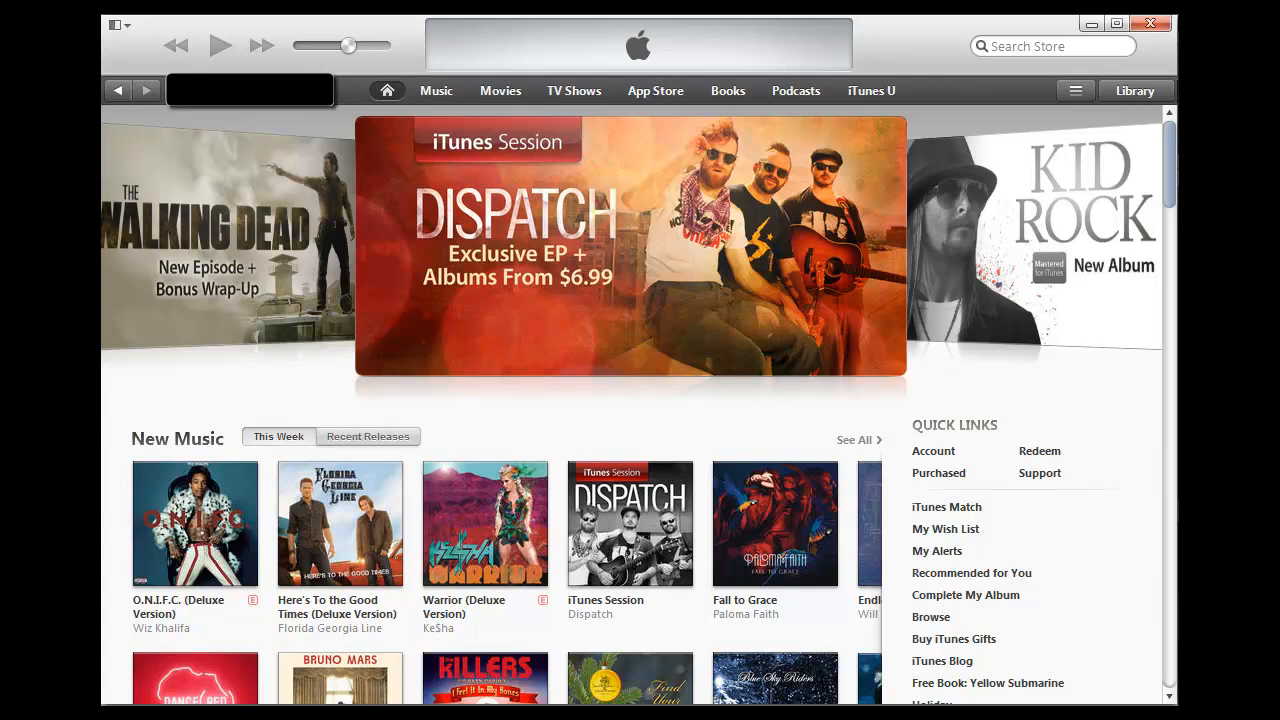
mouse_move(203, 164)
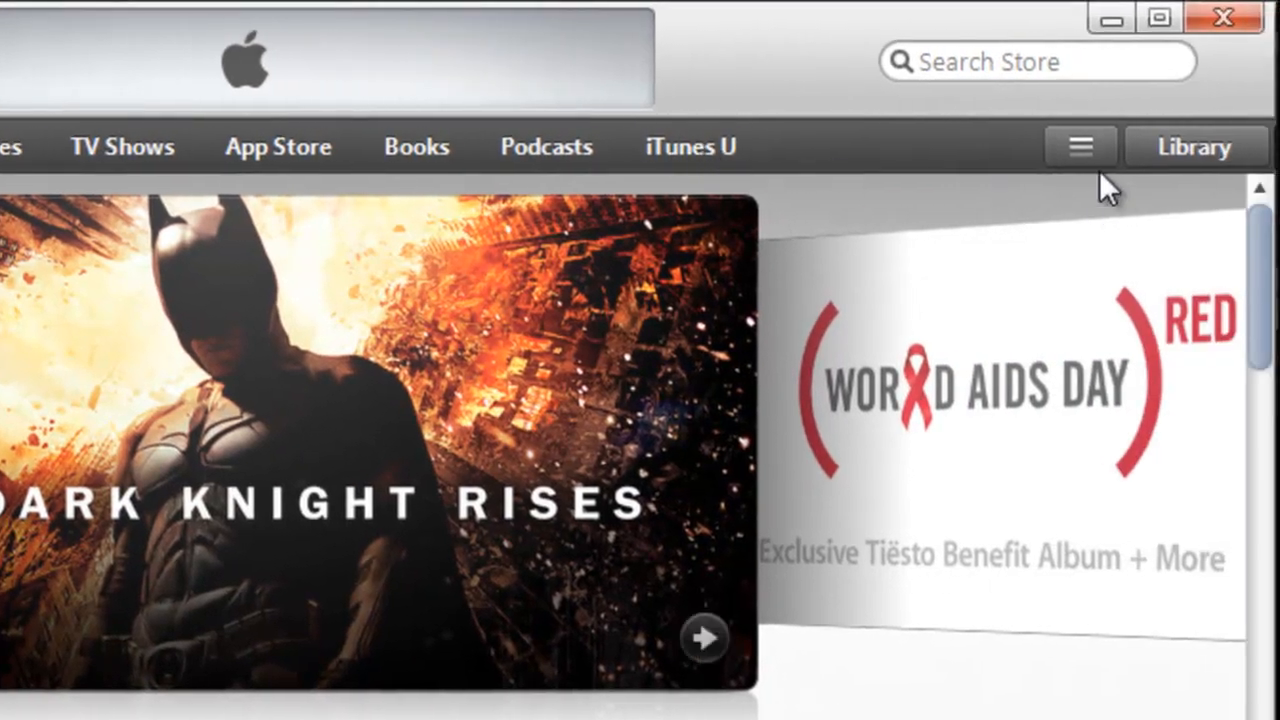
Leave the iTunes Store and show the music library's album artwork grid.
click(1080, 146)
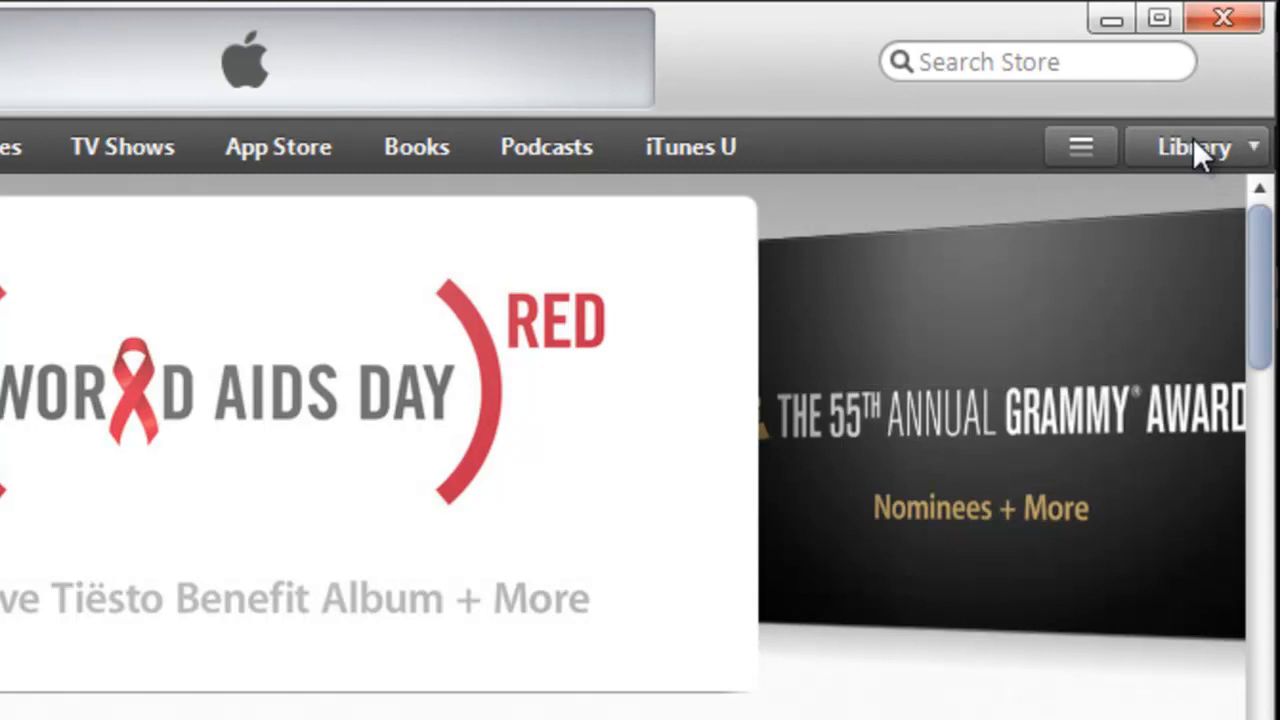
click(1195, 147)
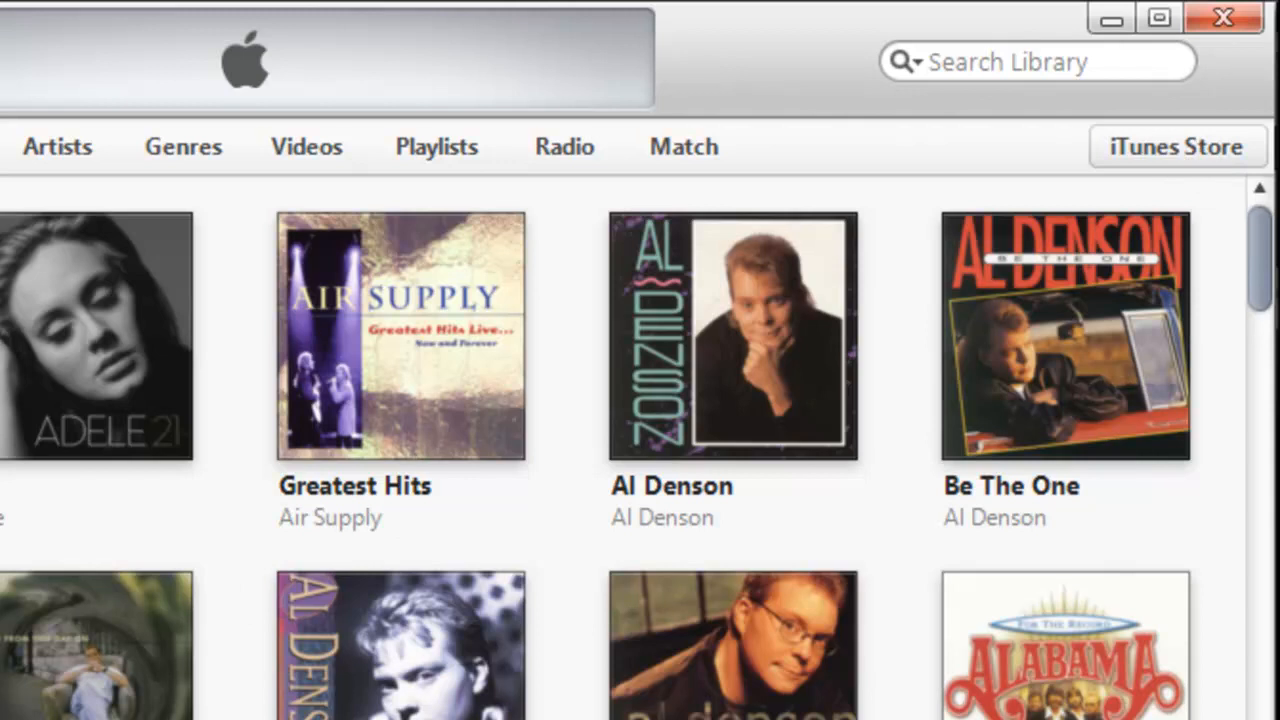
mouse_move(338, 175)
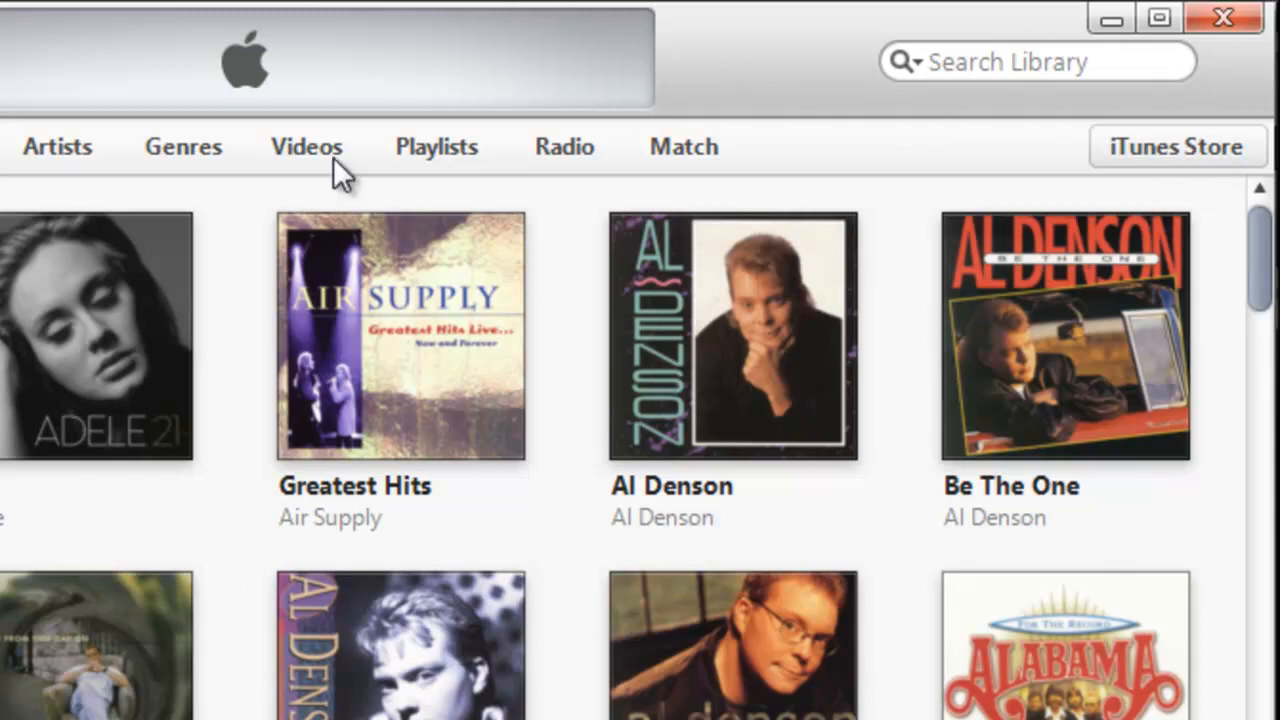
mouse_move(578, 168)
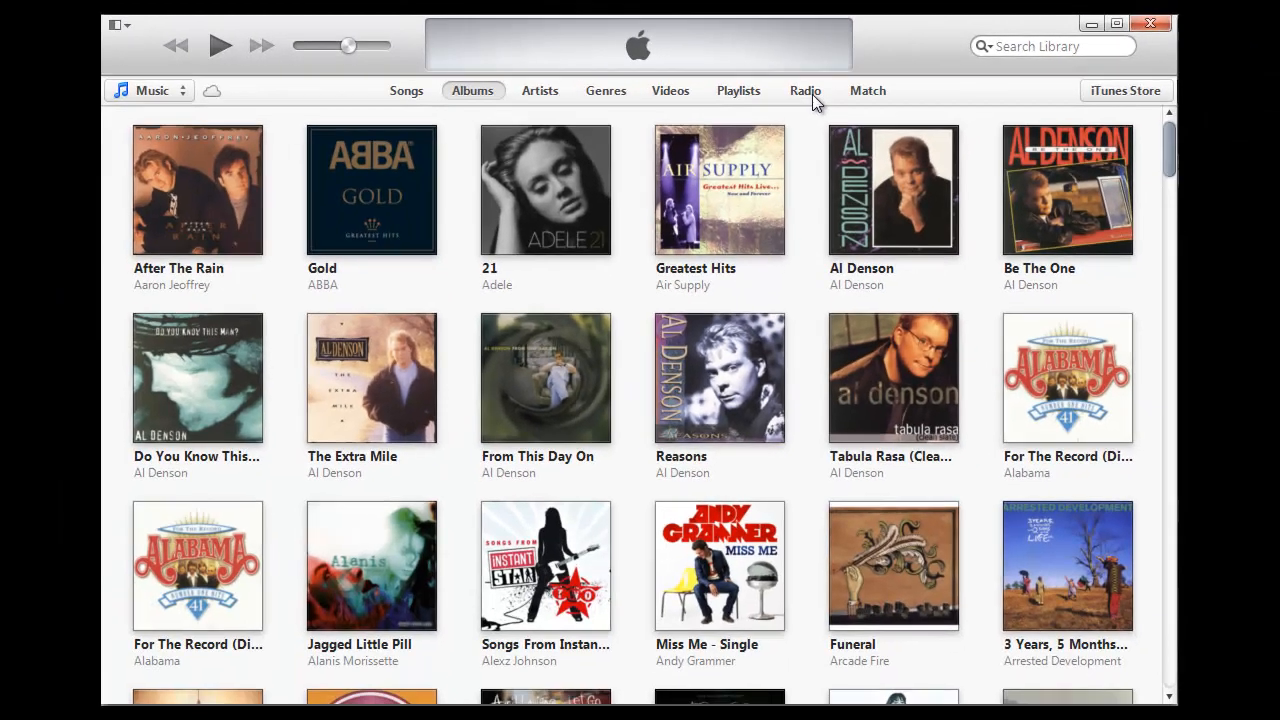
Open the Radio tab, expand Jazz and scroll through its 228 streams.
click(805, 90)
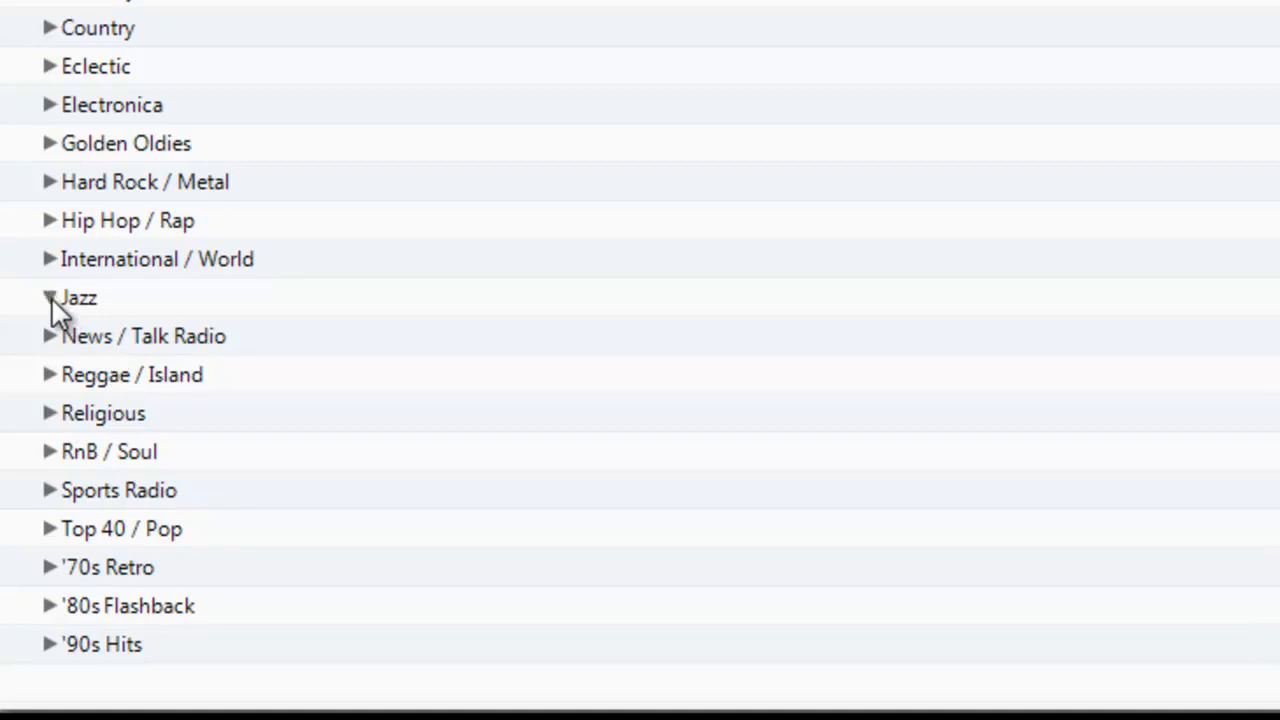
click(78, 297)
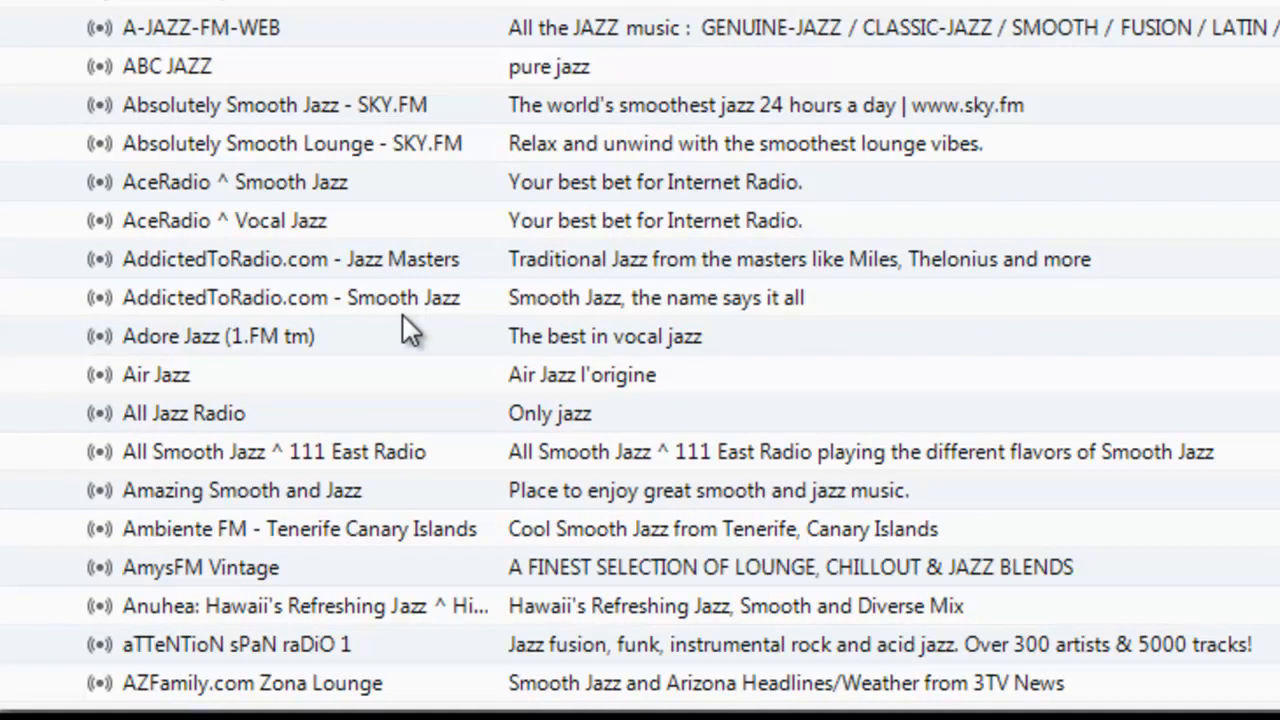
scroll(down, 3)
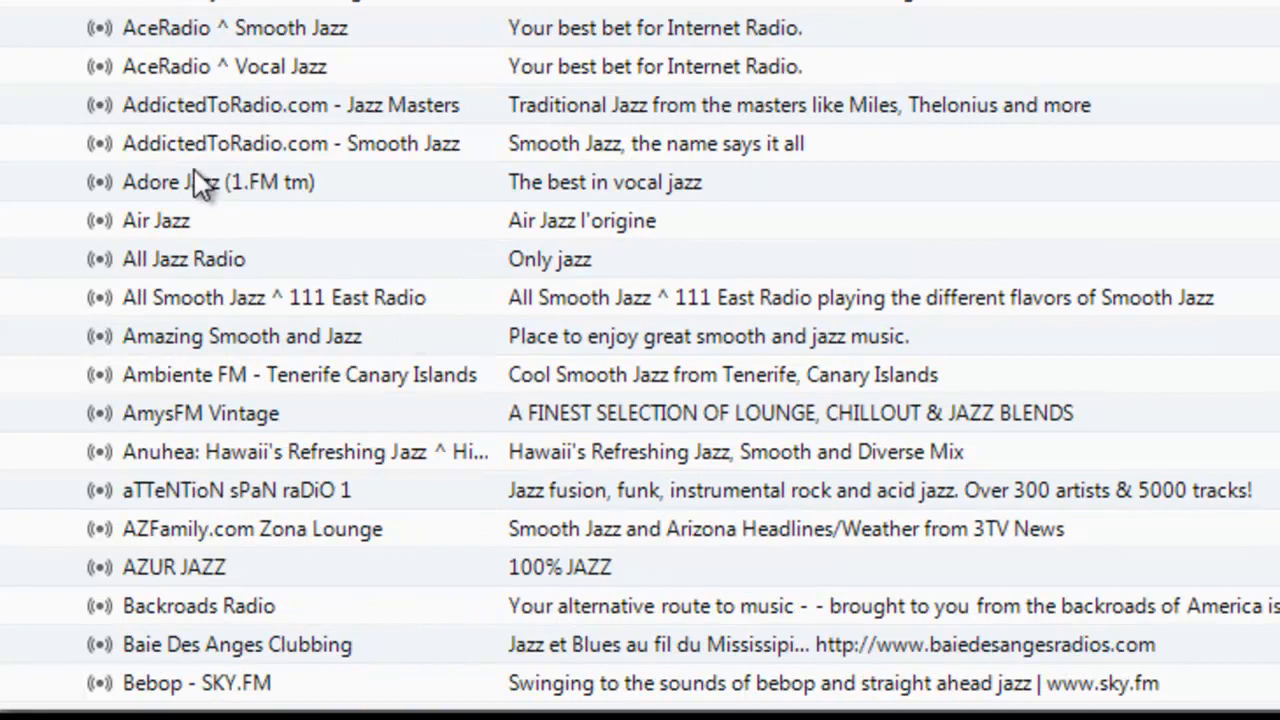
mouse_move(210, 155)
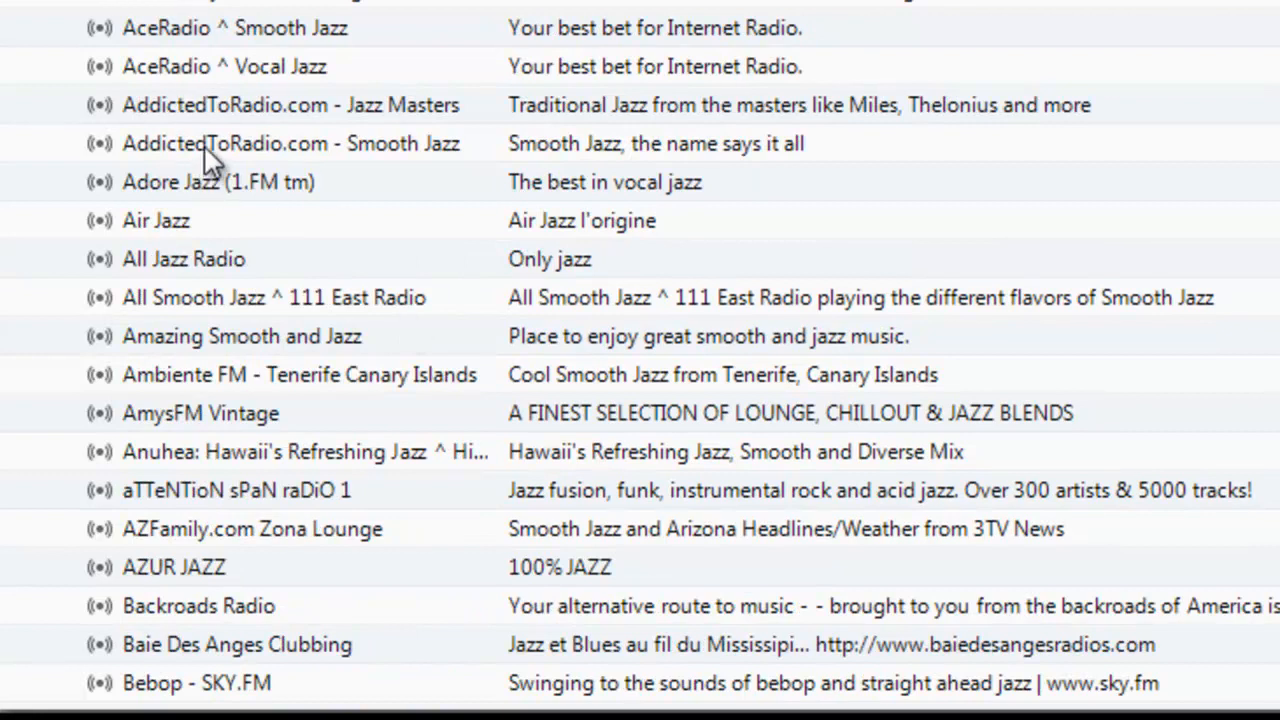
scroll(down, 3)
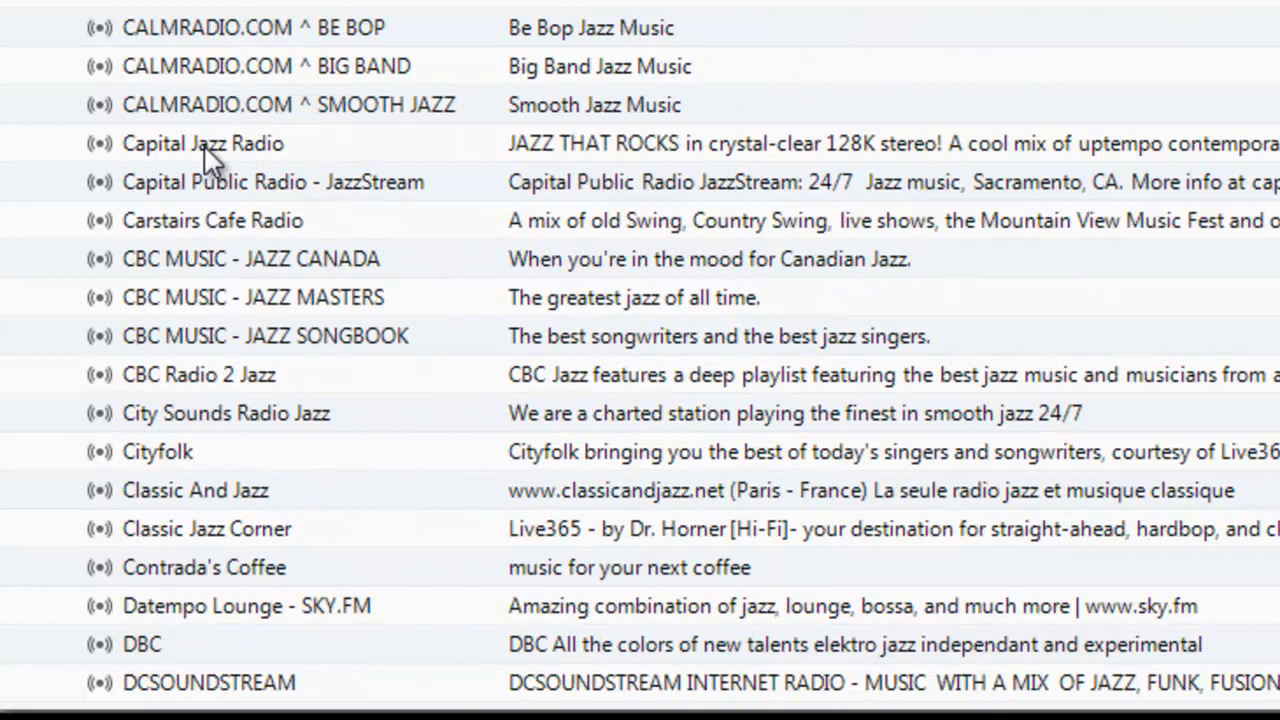
scroll(down, 3)
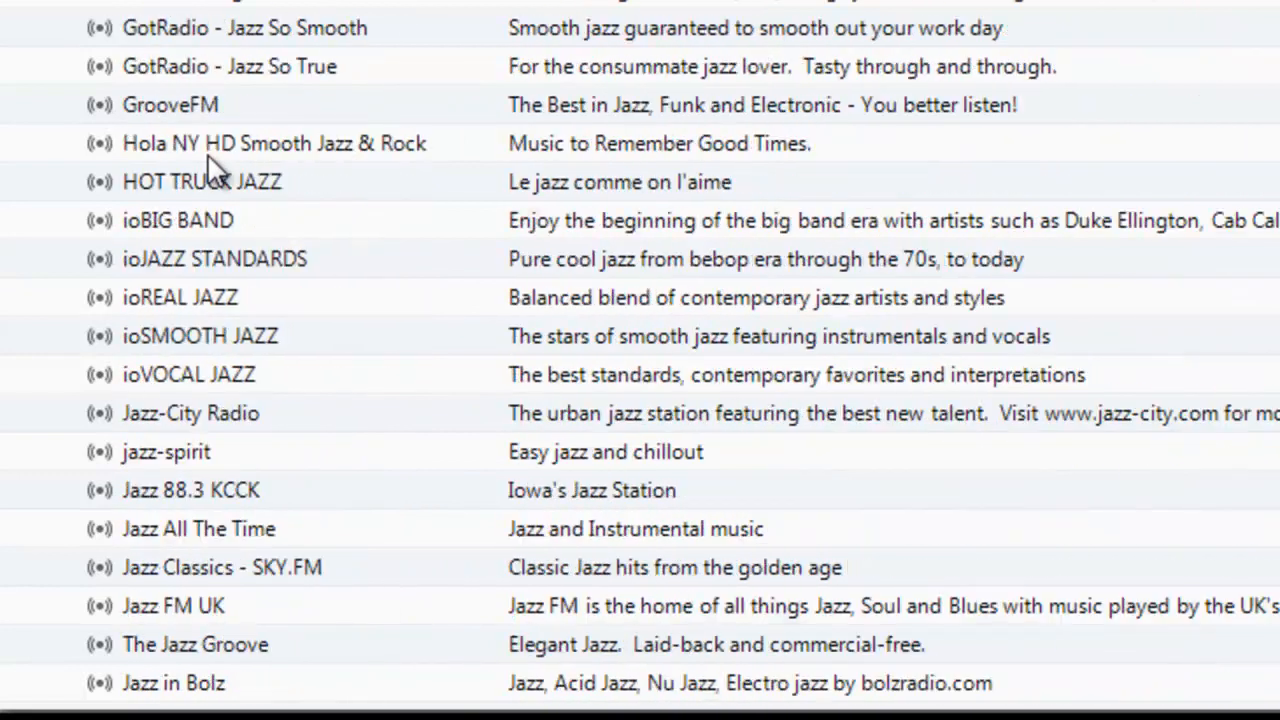
scroll(down, 3)
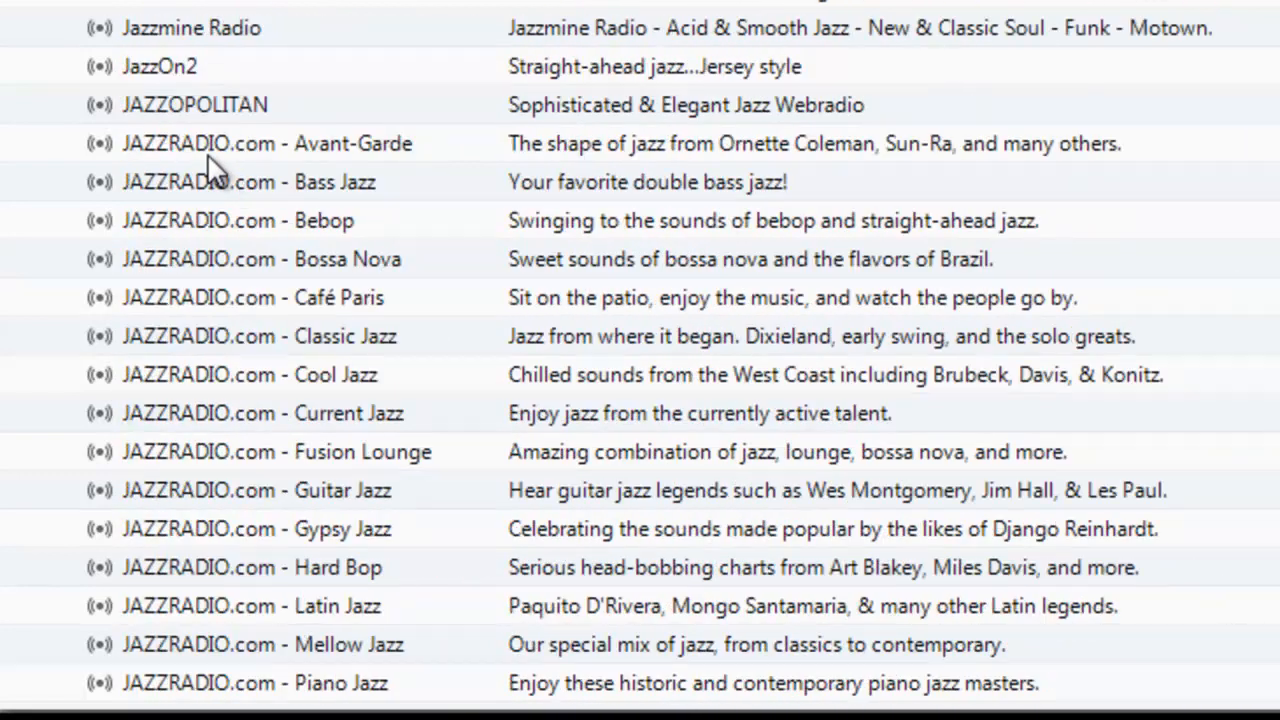
scroll(down, 3)
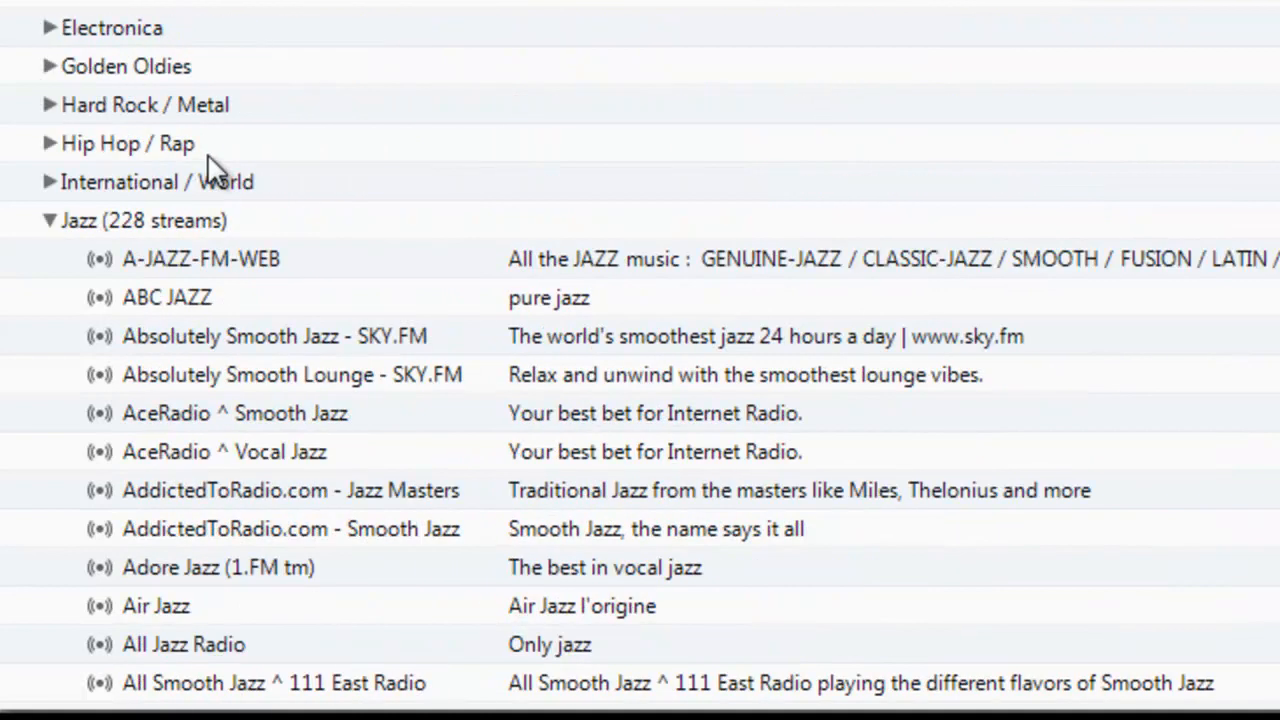
Collapse Jazz, browse International / World's 696 streams, then collapse it.
click(48, 220)
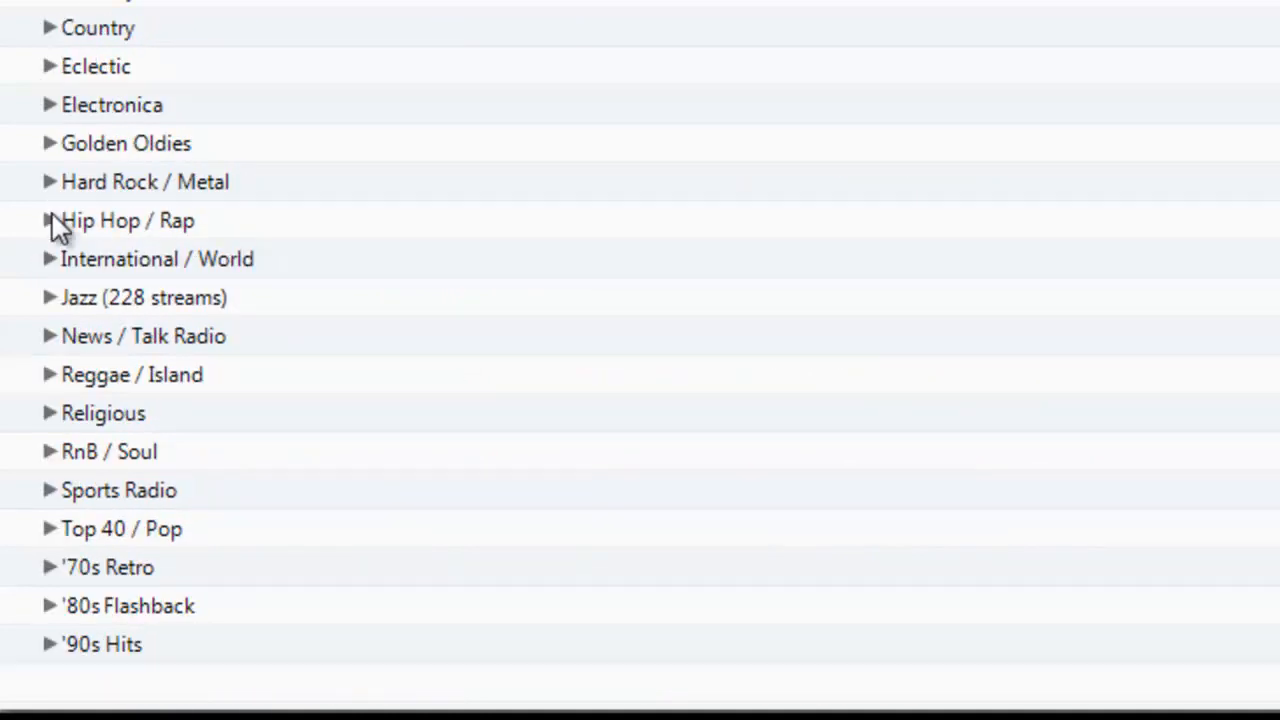
click(48, 259)
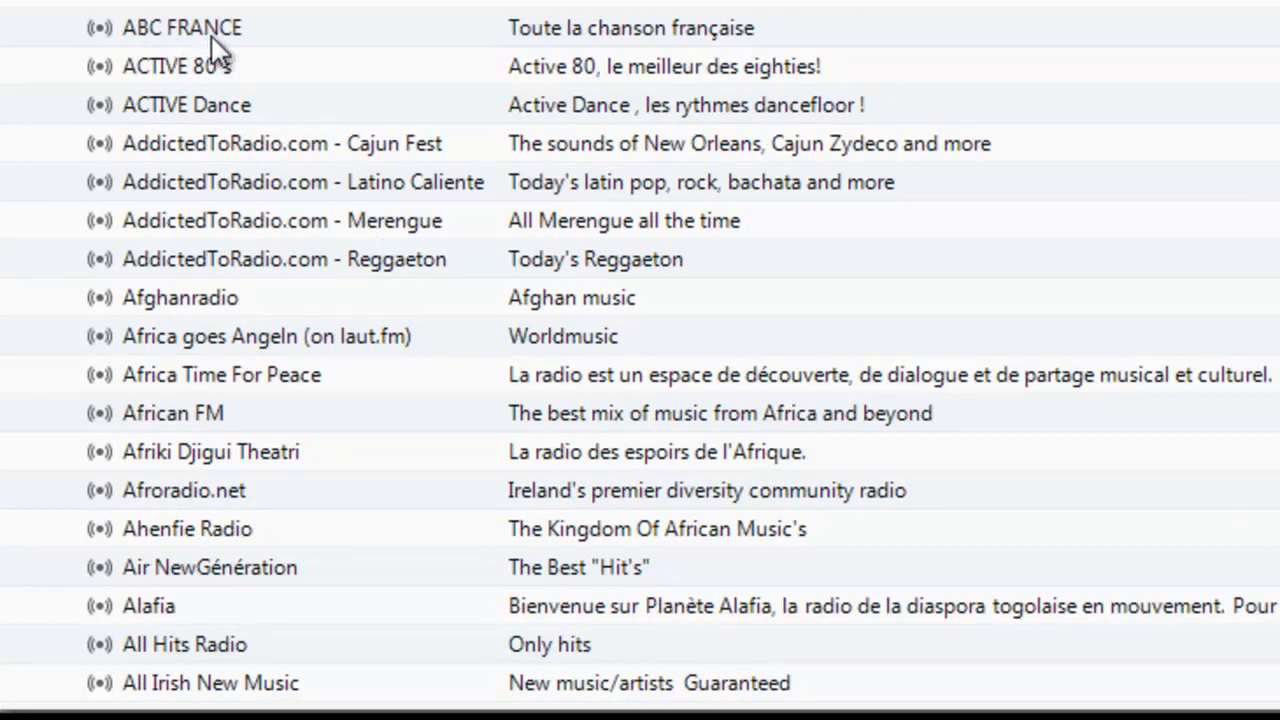
mouse_move(360, 190)
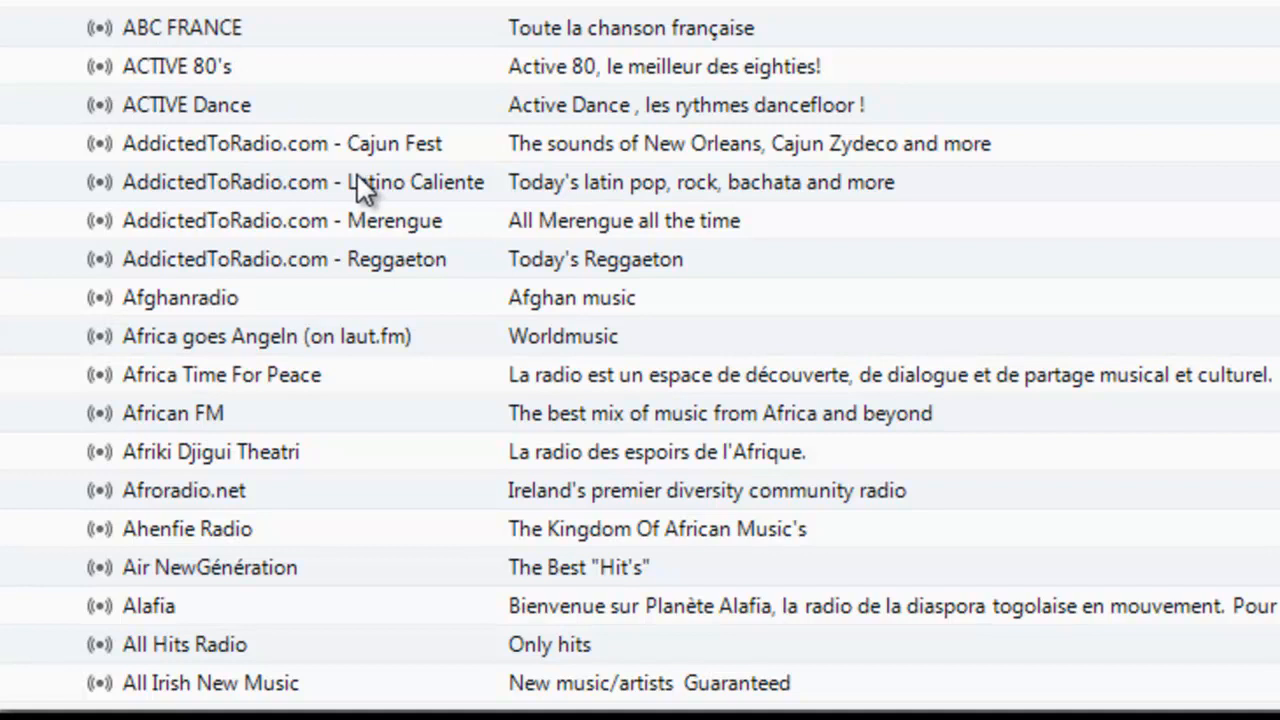
click(48, 259)
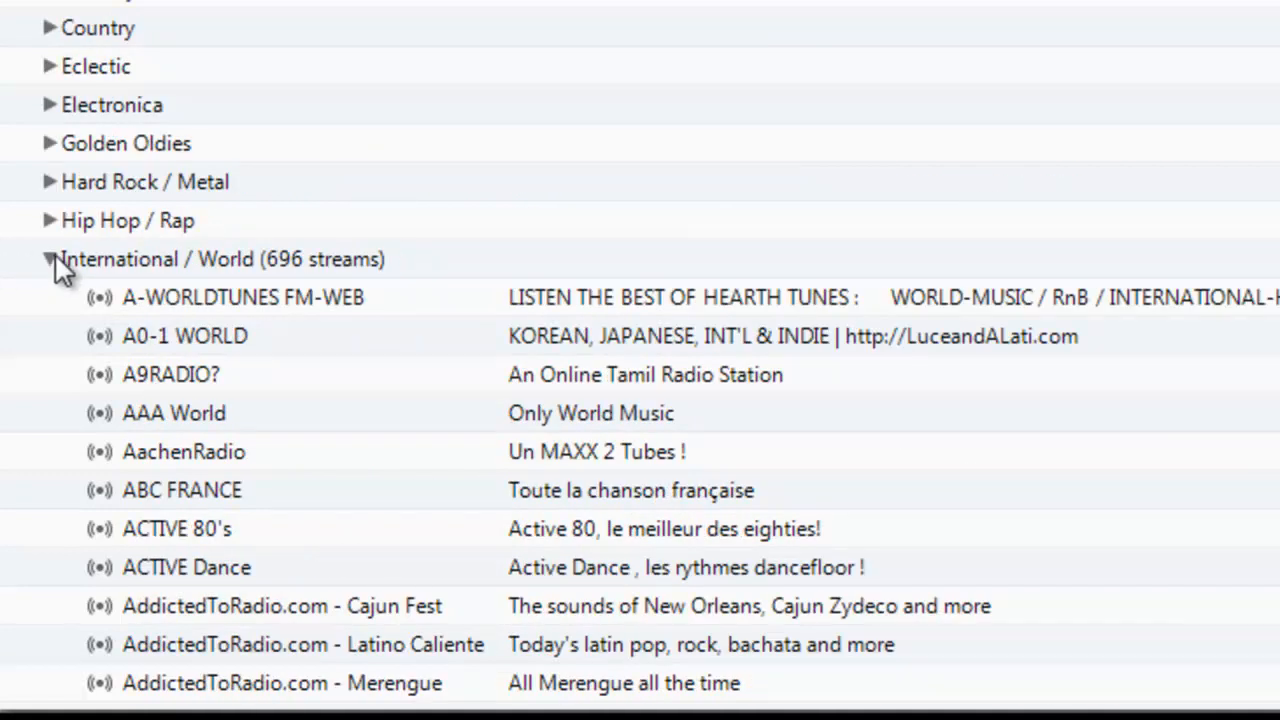
click(49, 259)
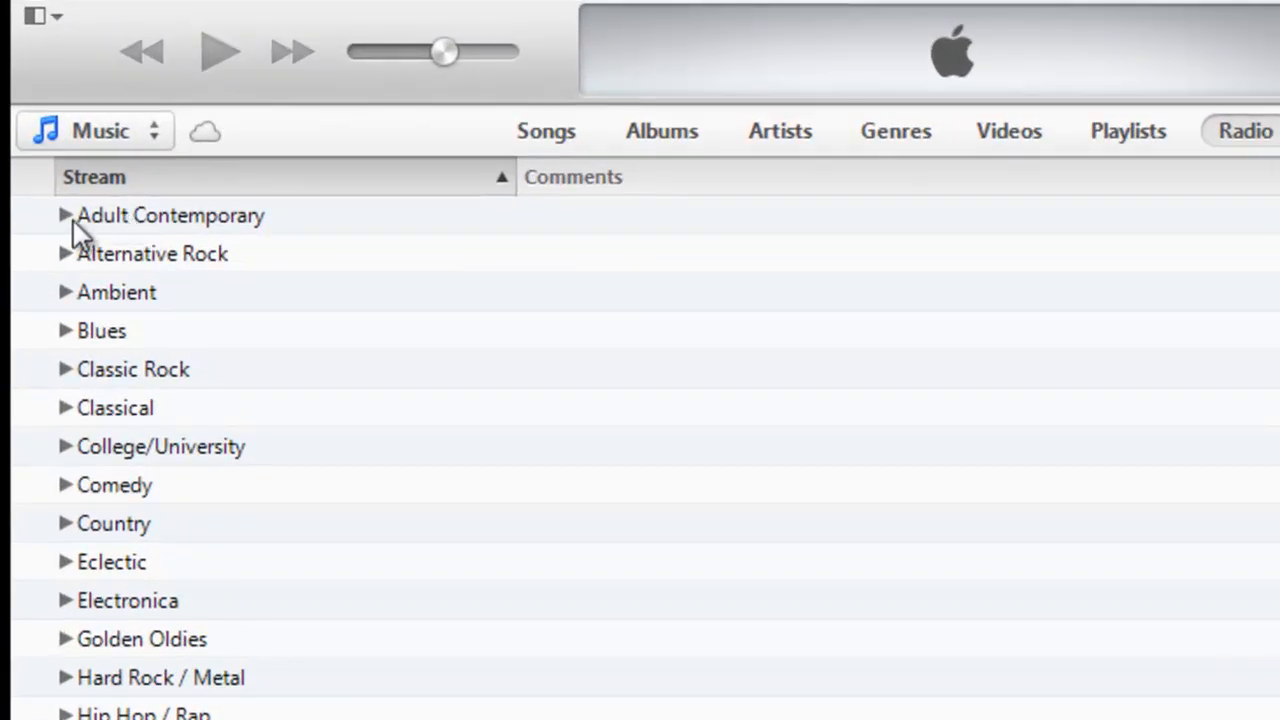
Expand and collapse Adult Contemporary's 307 stations, then select Alternative Rock.
click(65, 215)
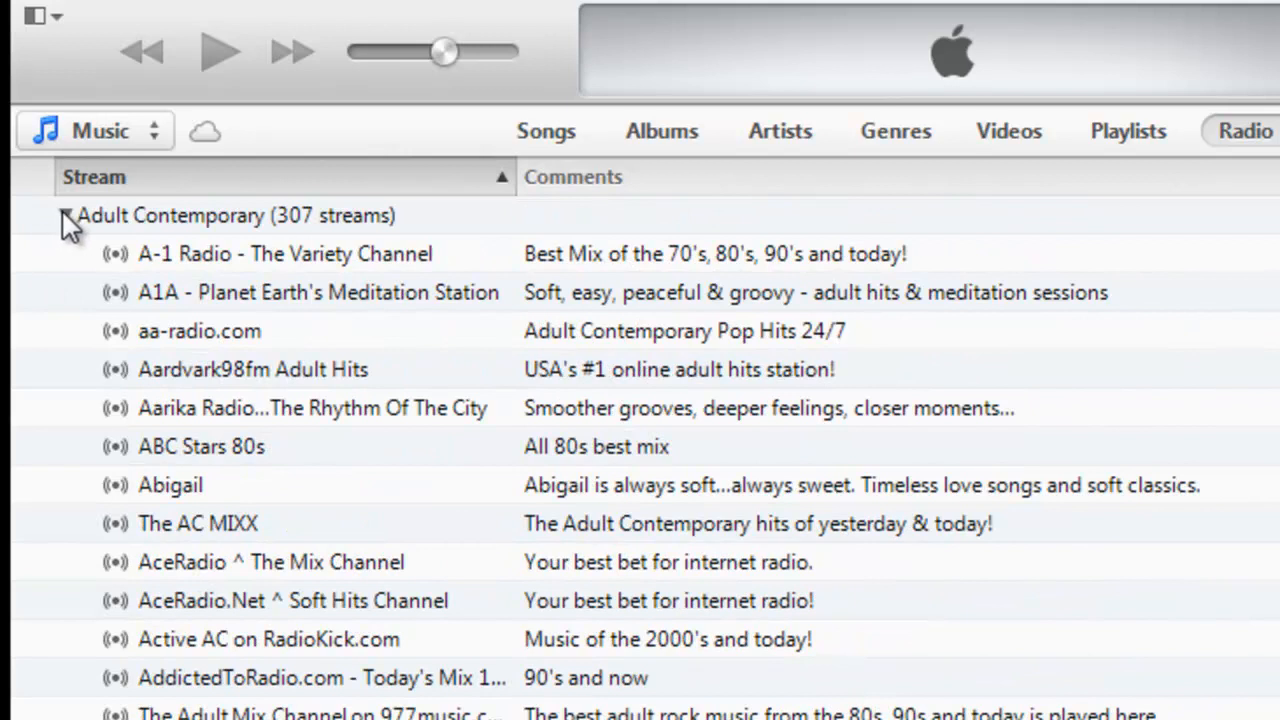
click(66, 215)
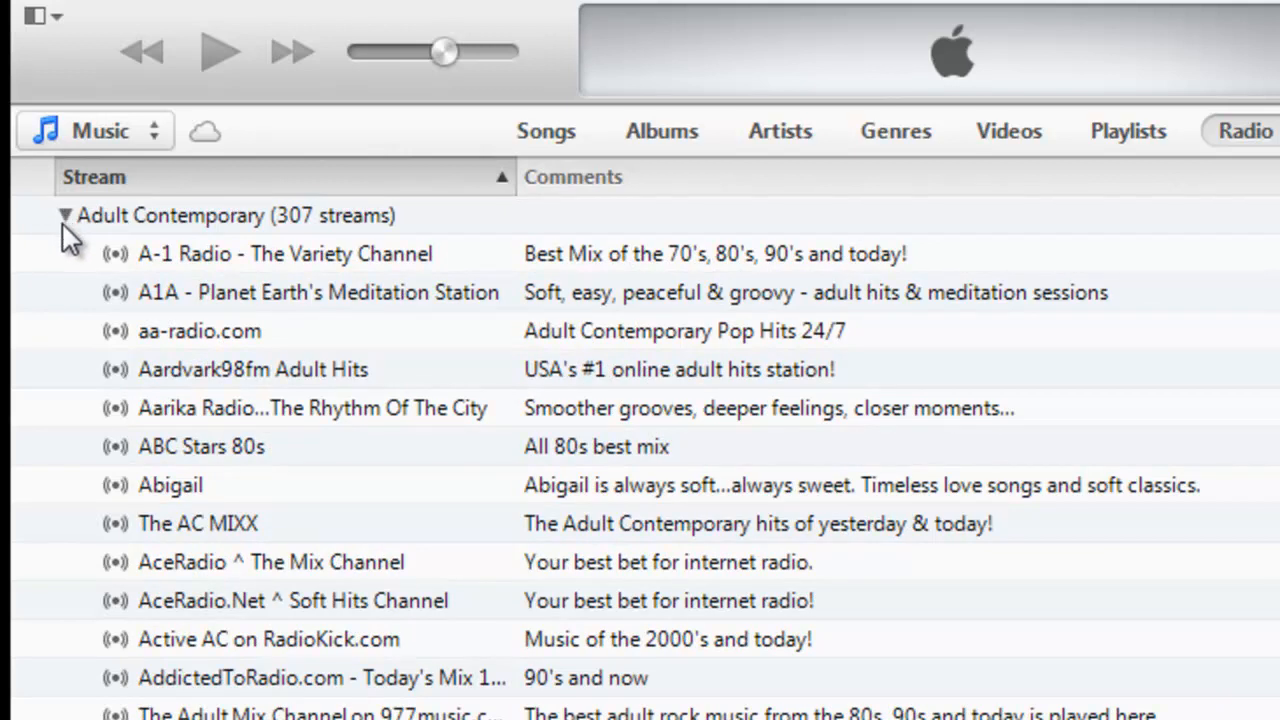
mouse_move(340, 240)
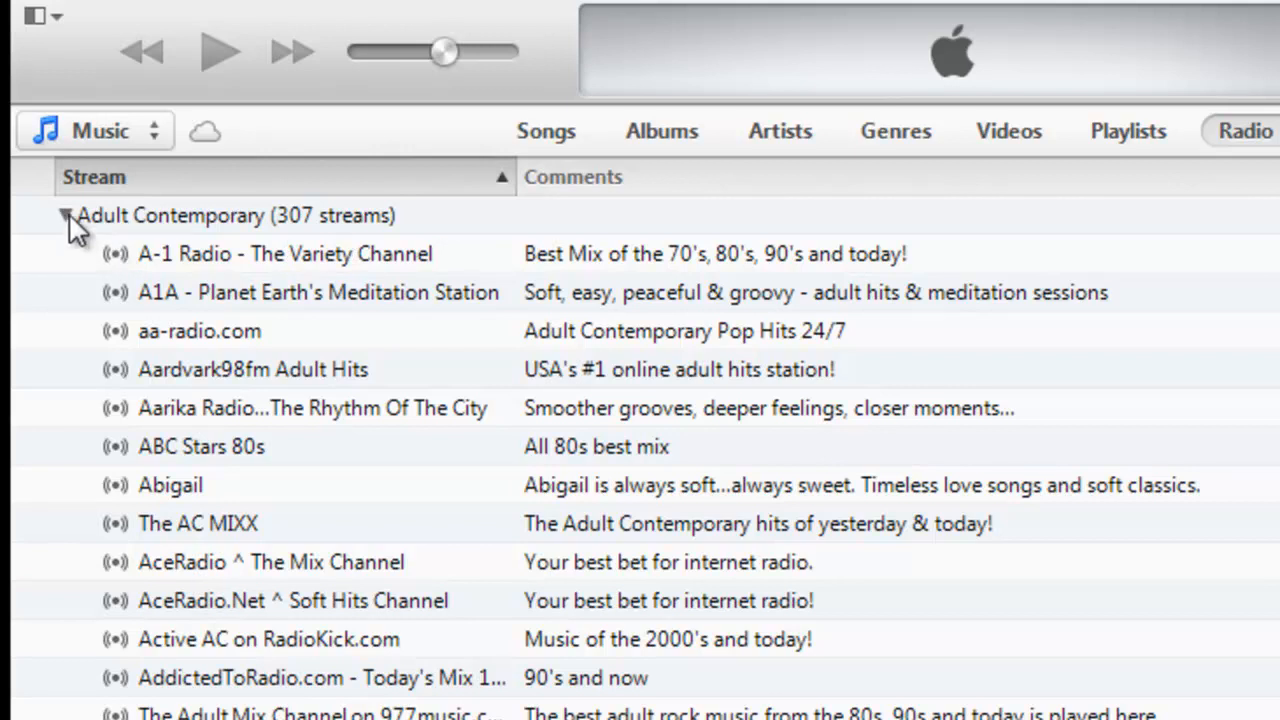
click(66, 215)
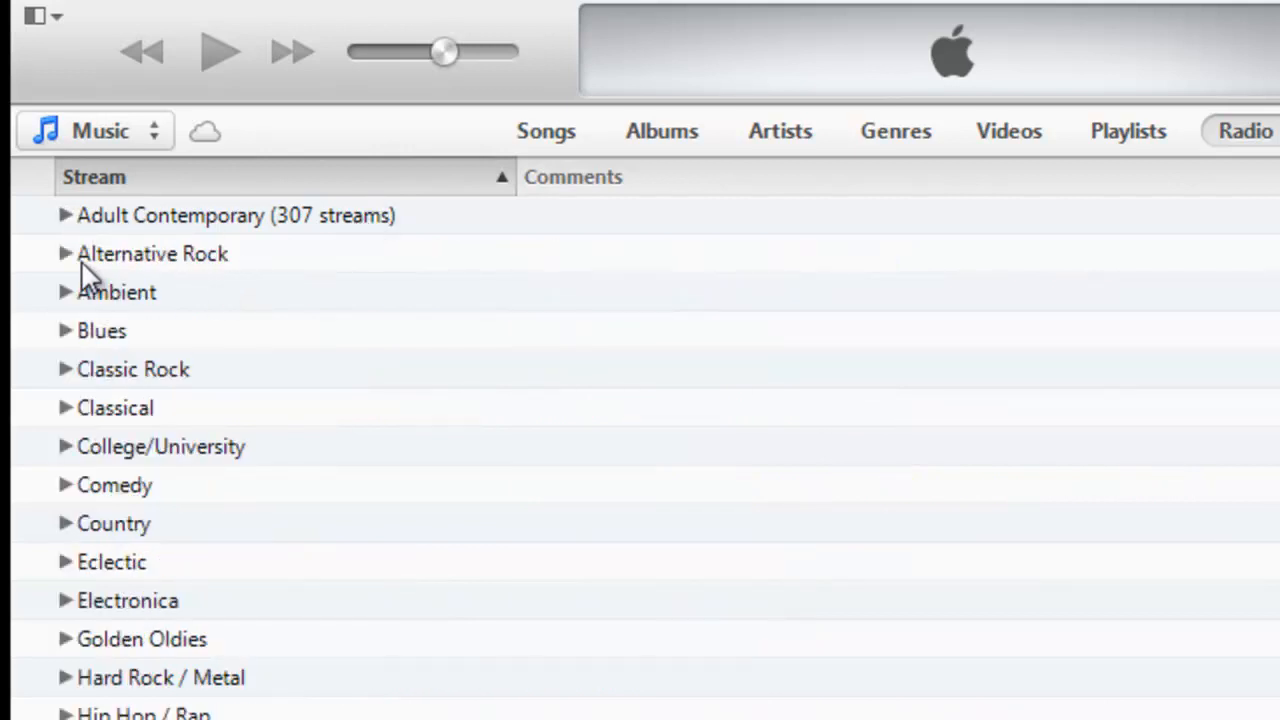
click(152, 253)
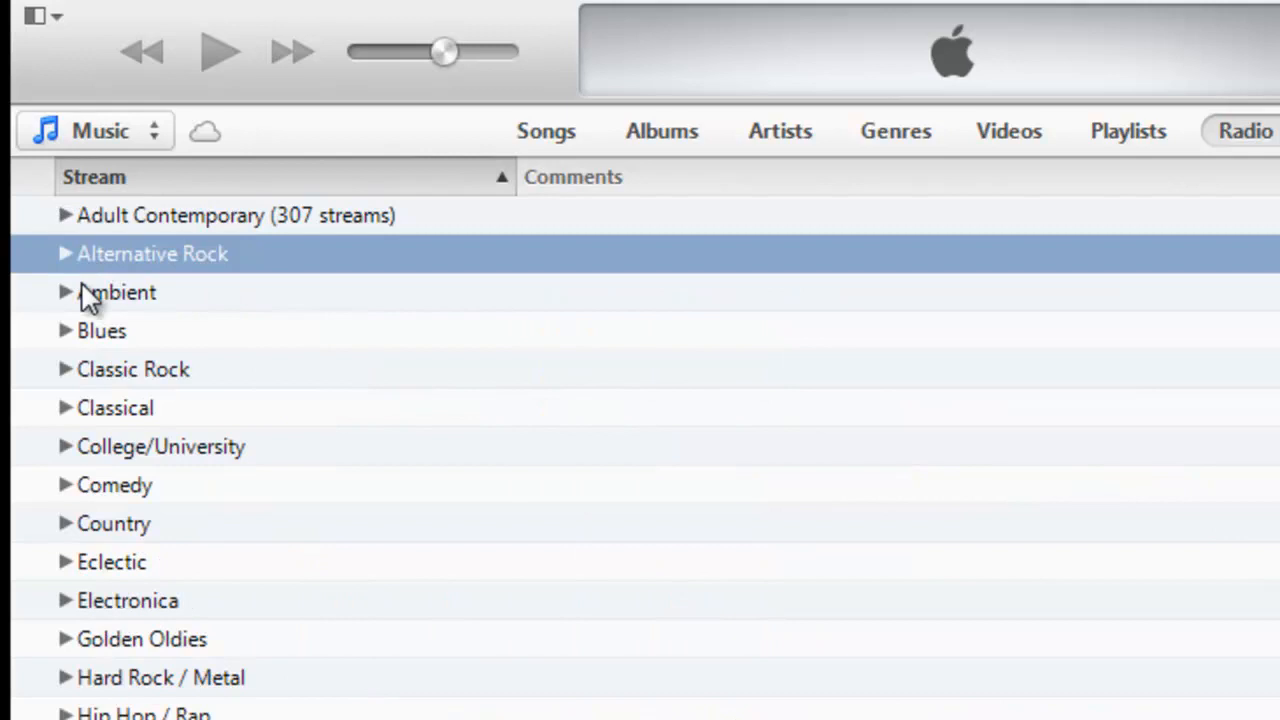
mouse_move(270, 388)
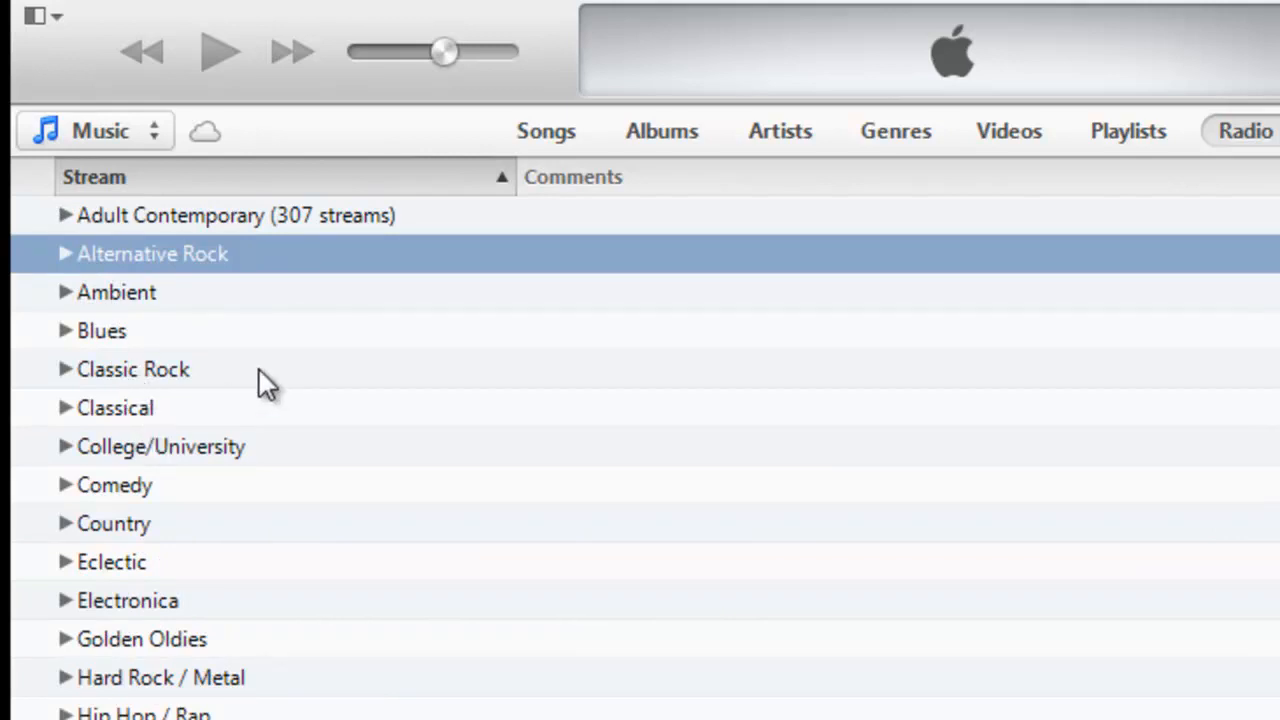
mouse_move(218, 513)
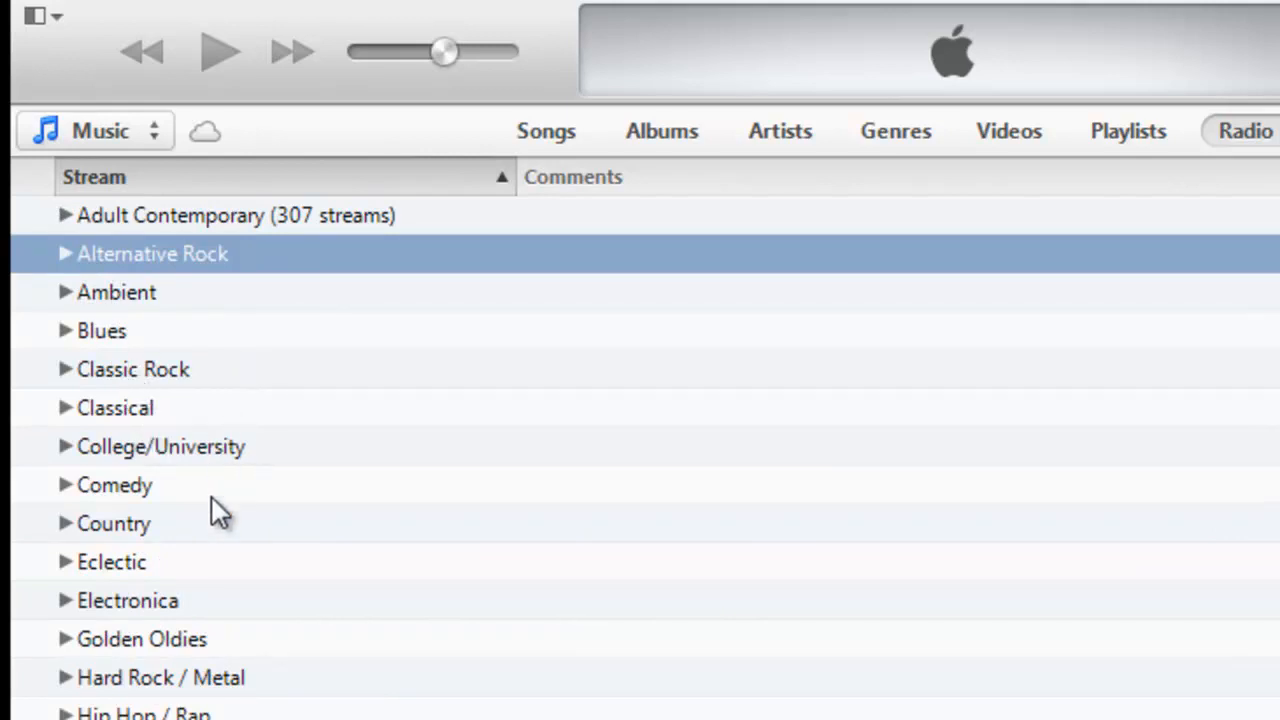
mouse_move(195, 486)
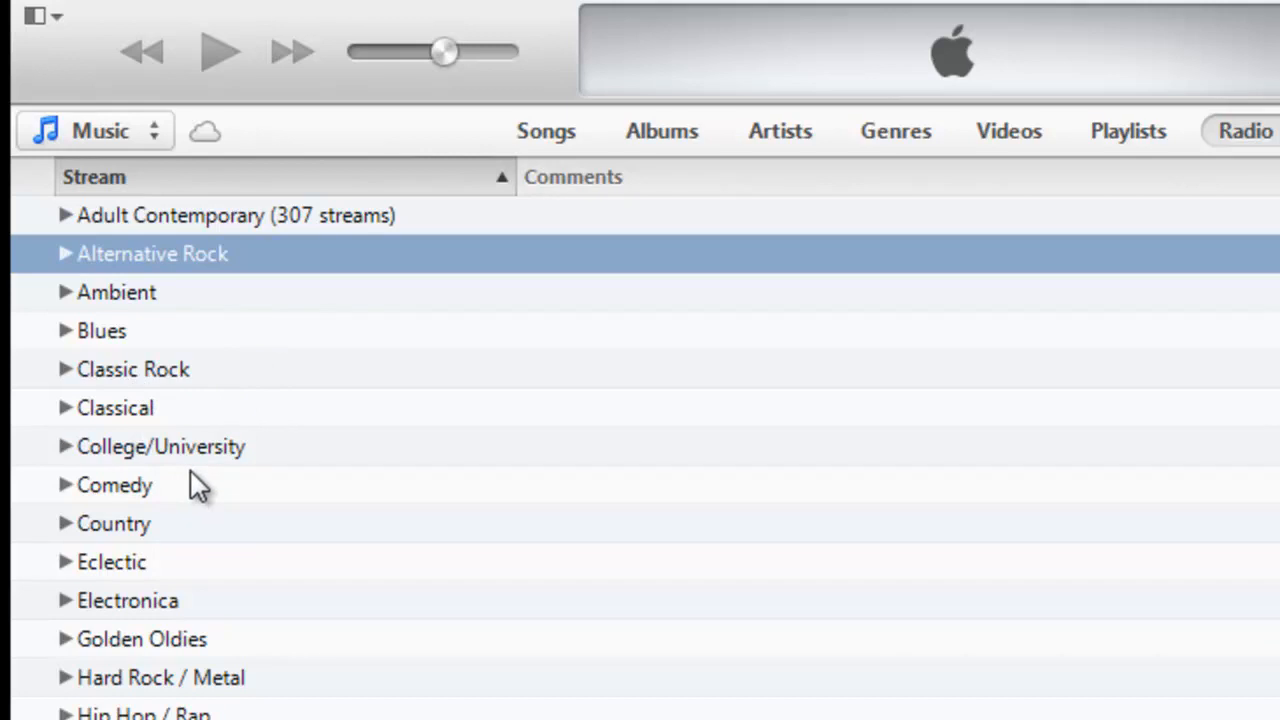
mouse_move(150, 505)
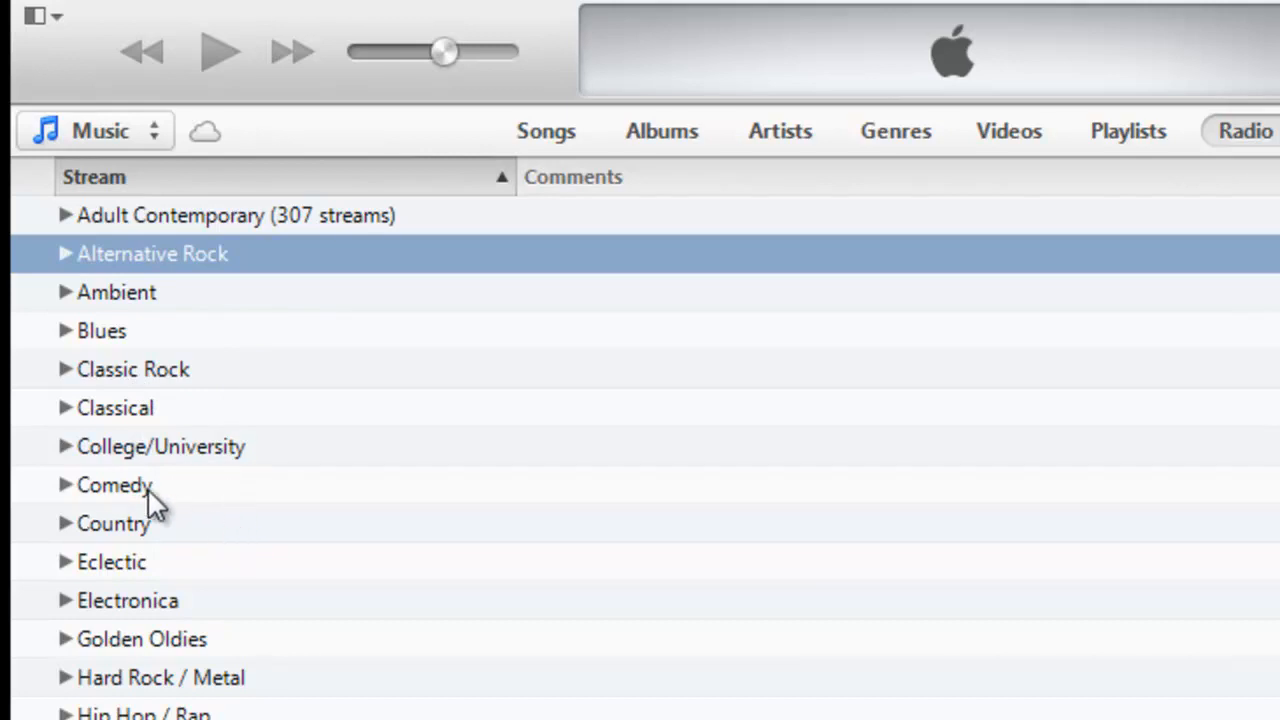
mouse_move(178, 473)
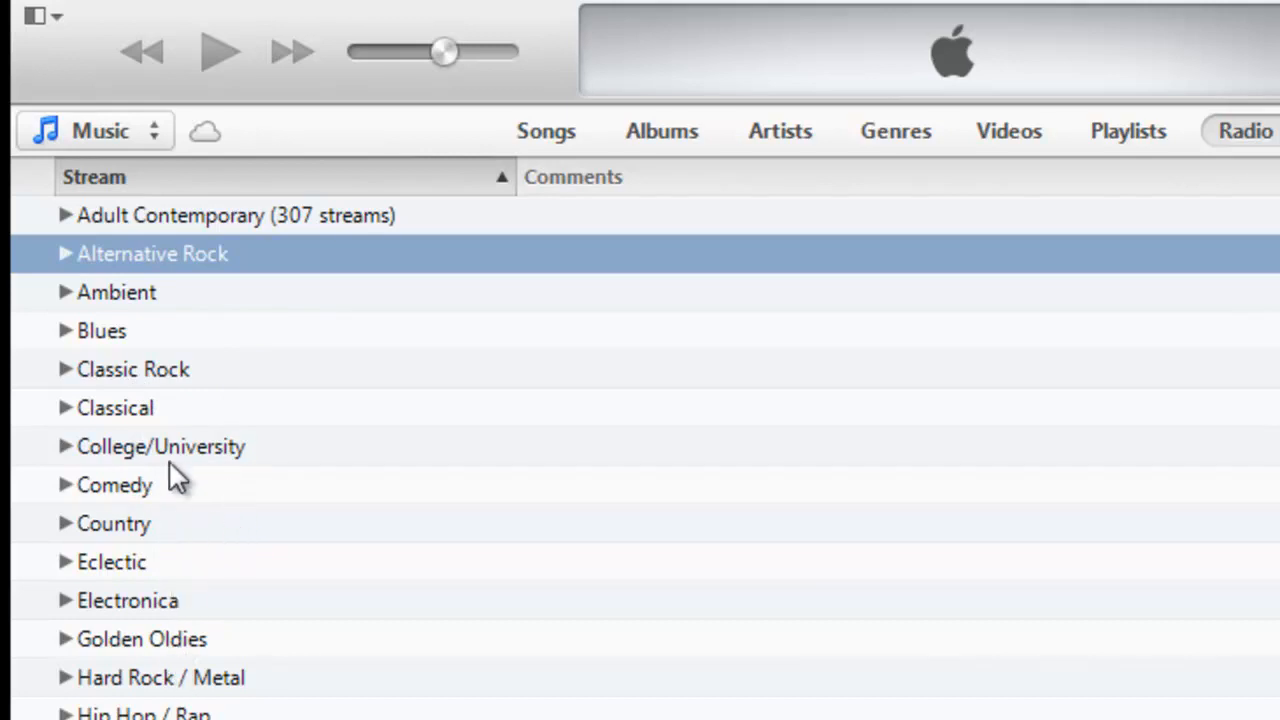
mouse_move(425, 568)
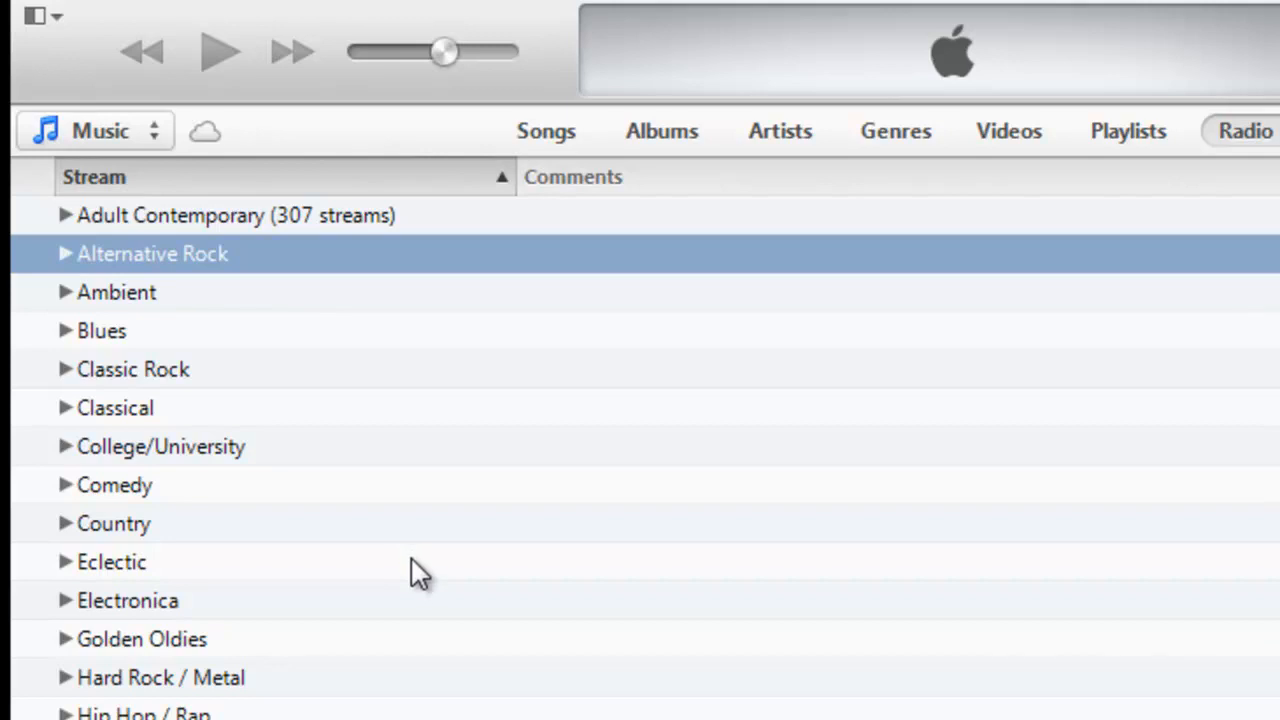
mouse_move(505, 545)
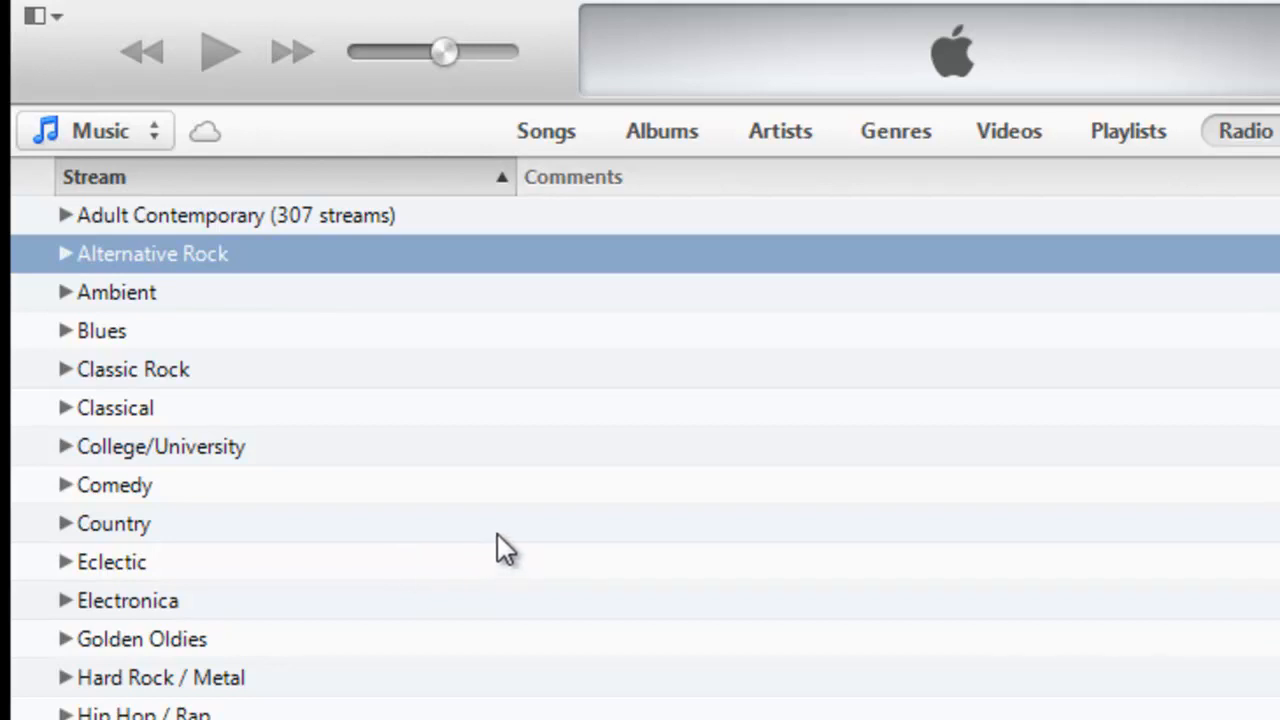
mouse_move(793, 430)
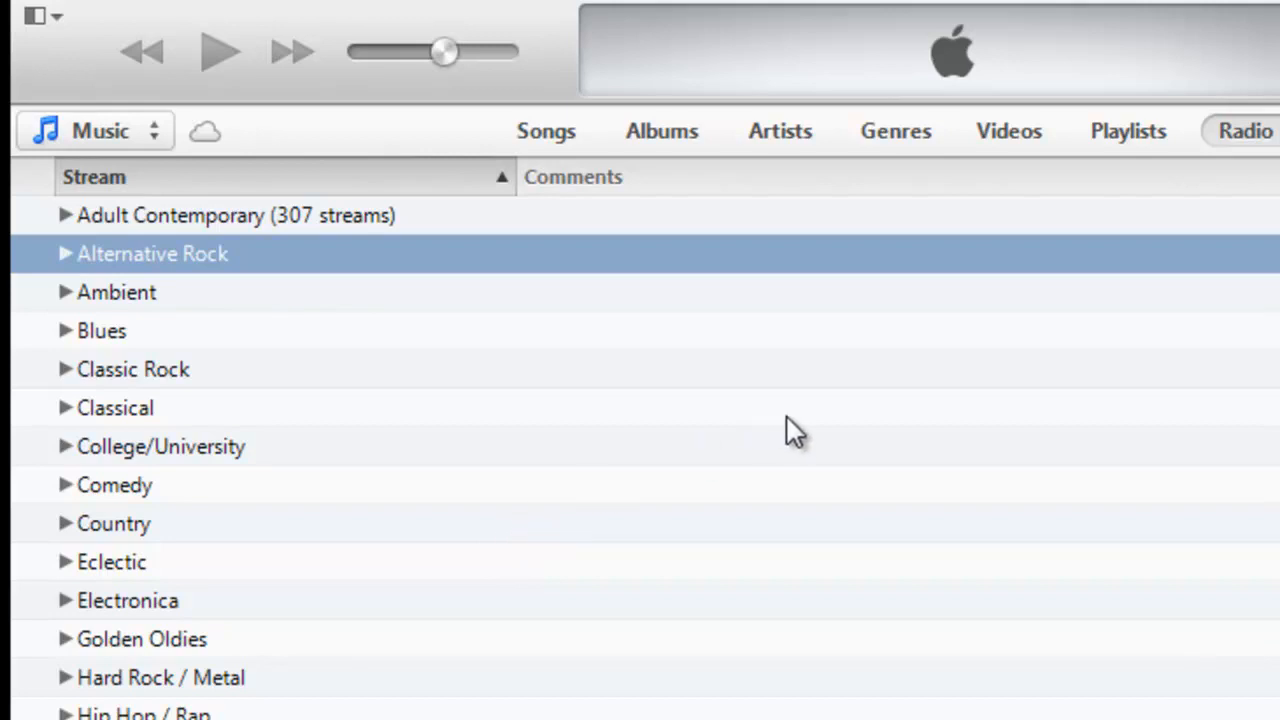
mouse_move(165, 205)
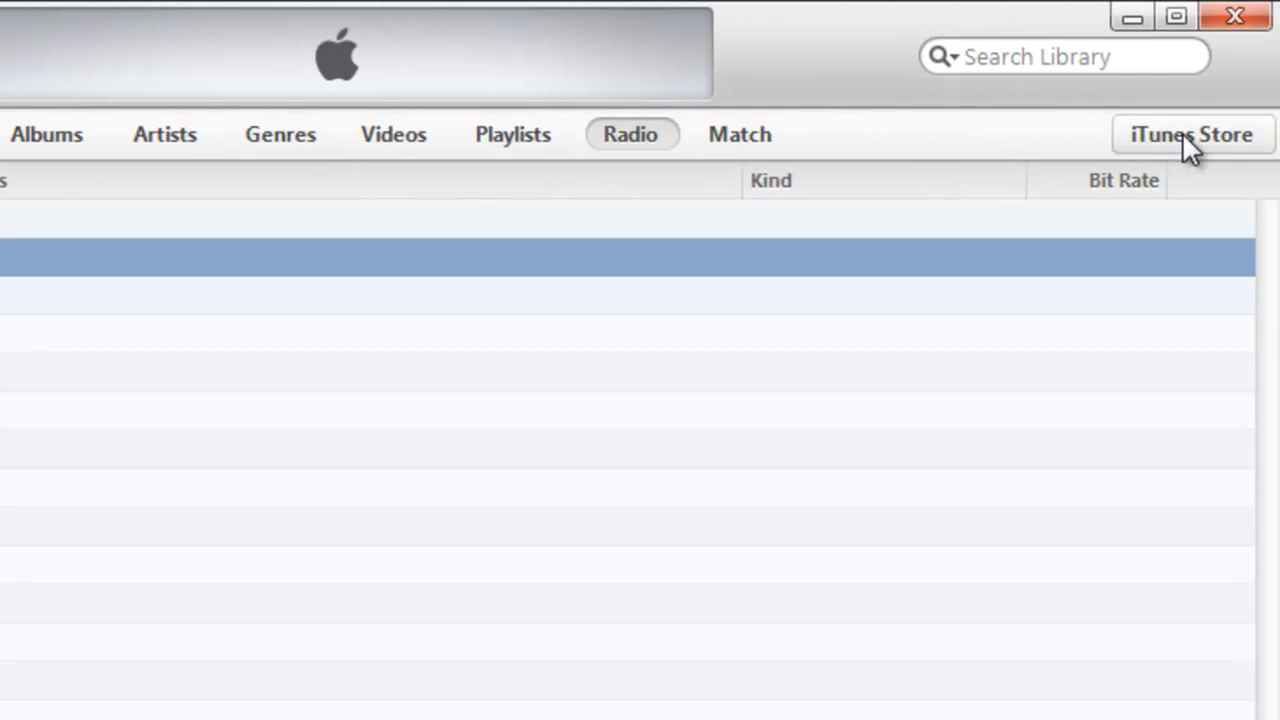
click(1192, 134)
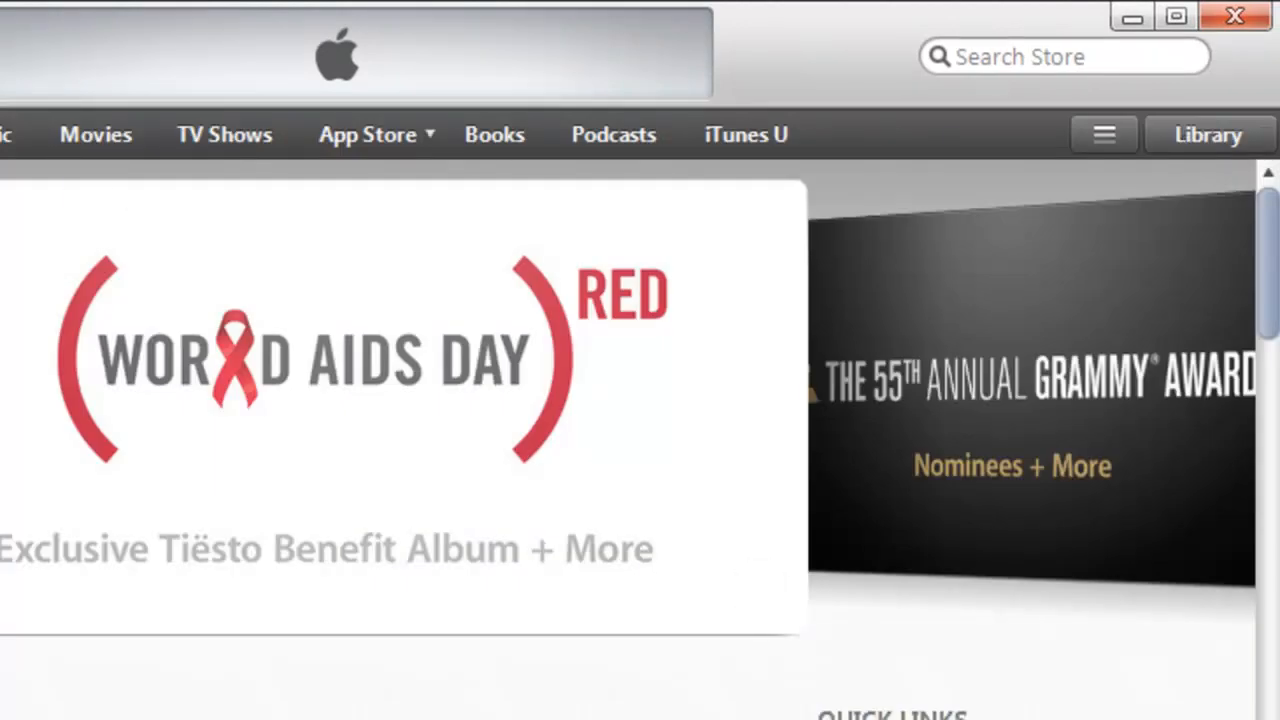
click(1207, 134)
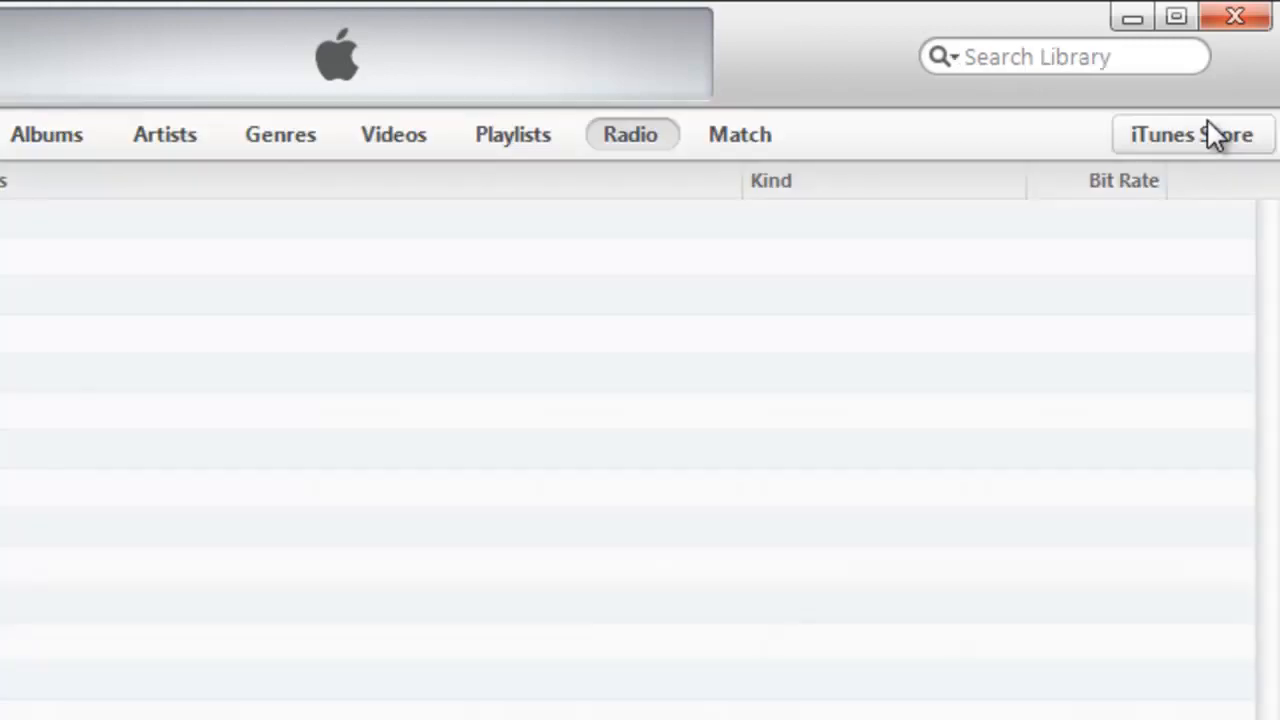
mouse_move(1215, 135)
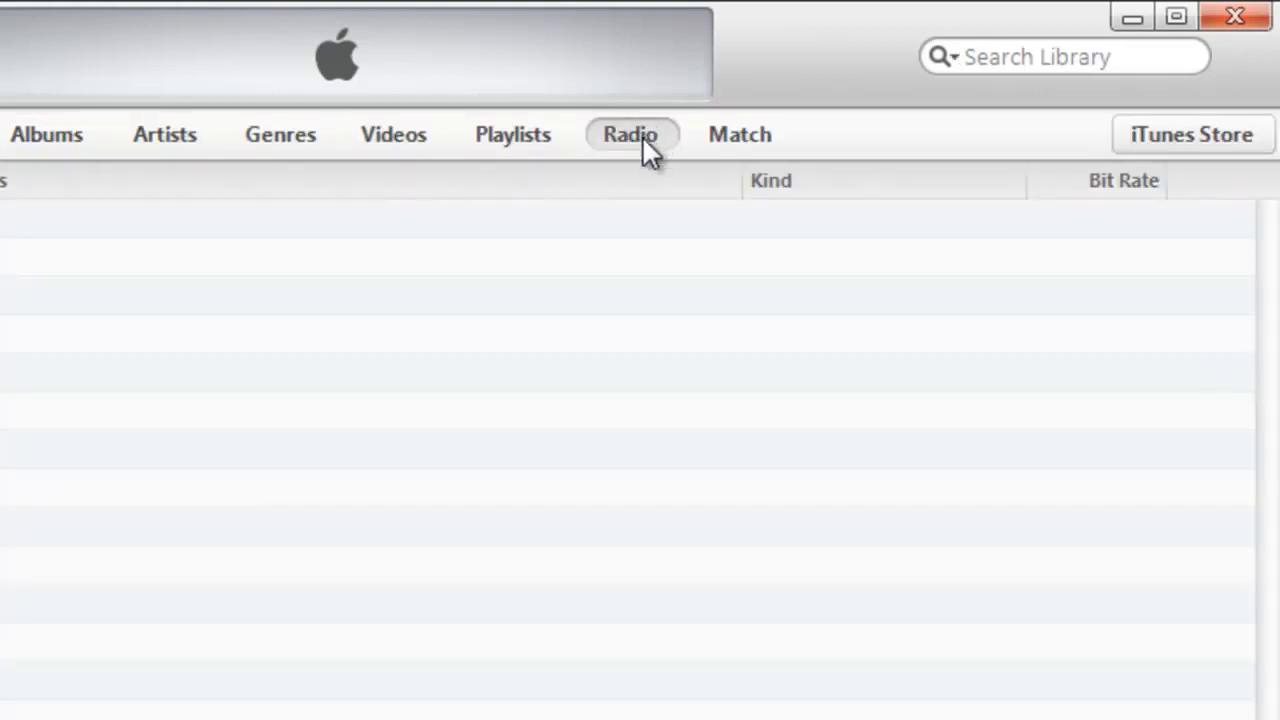
click(630, 134)
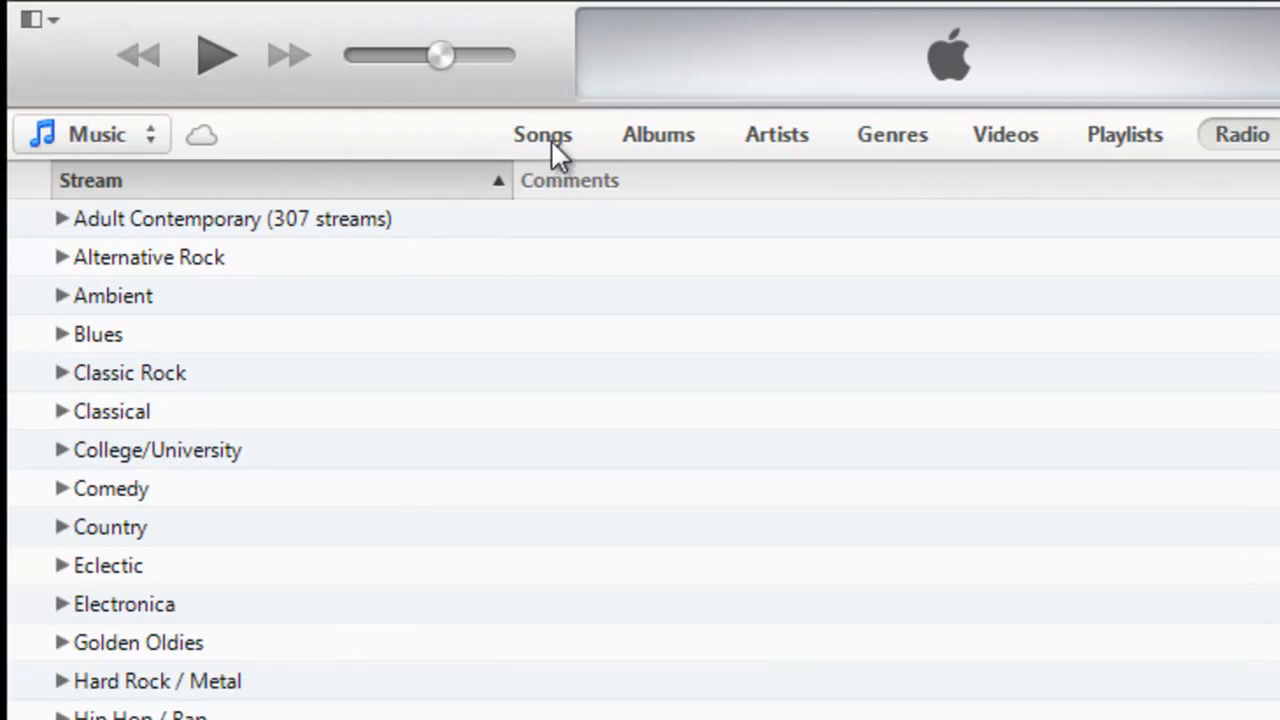
mouse_move(705, 137)
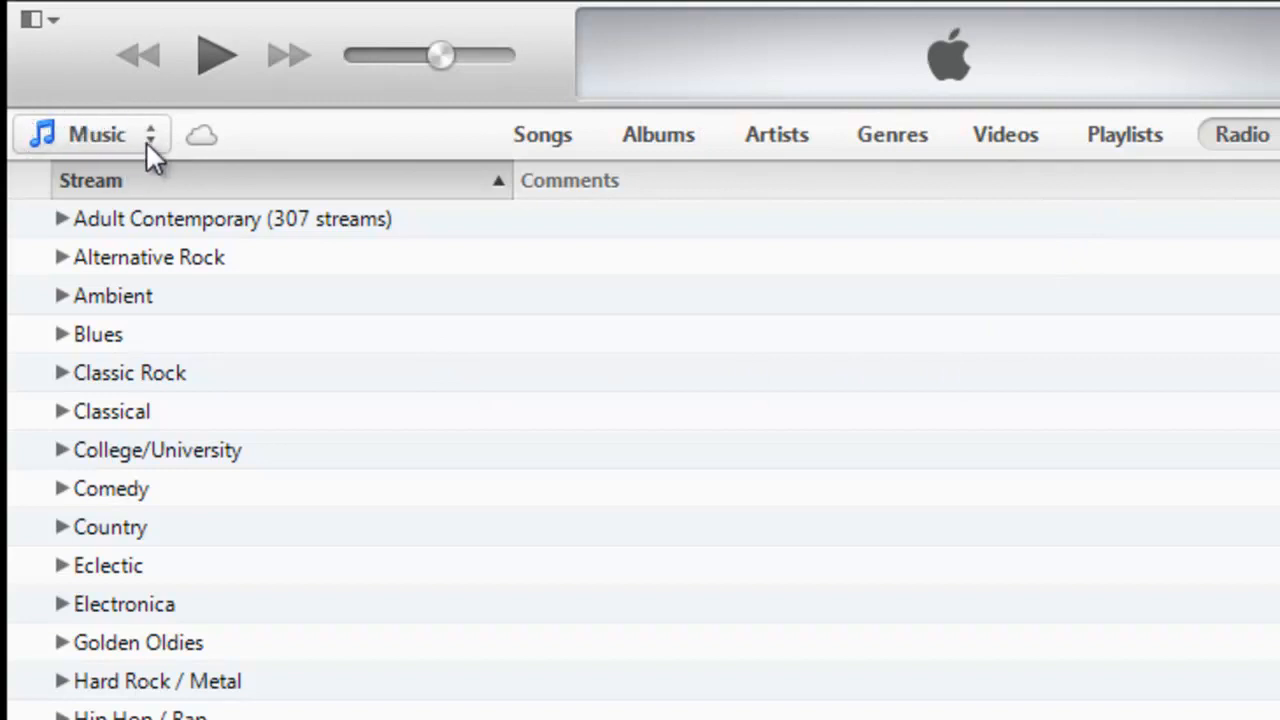
Open the Music media-type menu listing Movies, TV Shows, Podcasts, Books and Apps.
click(97, 134)
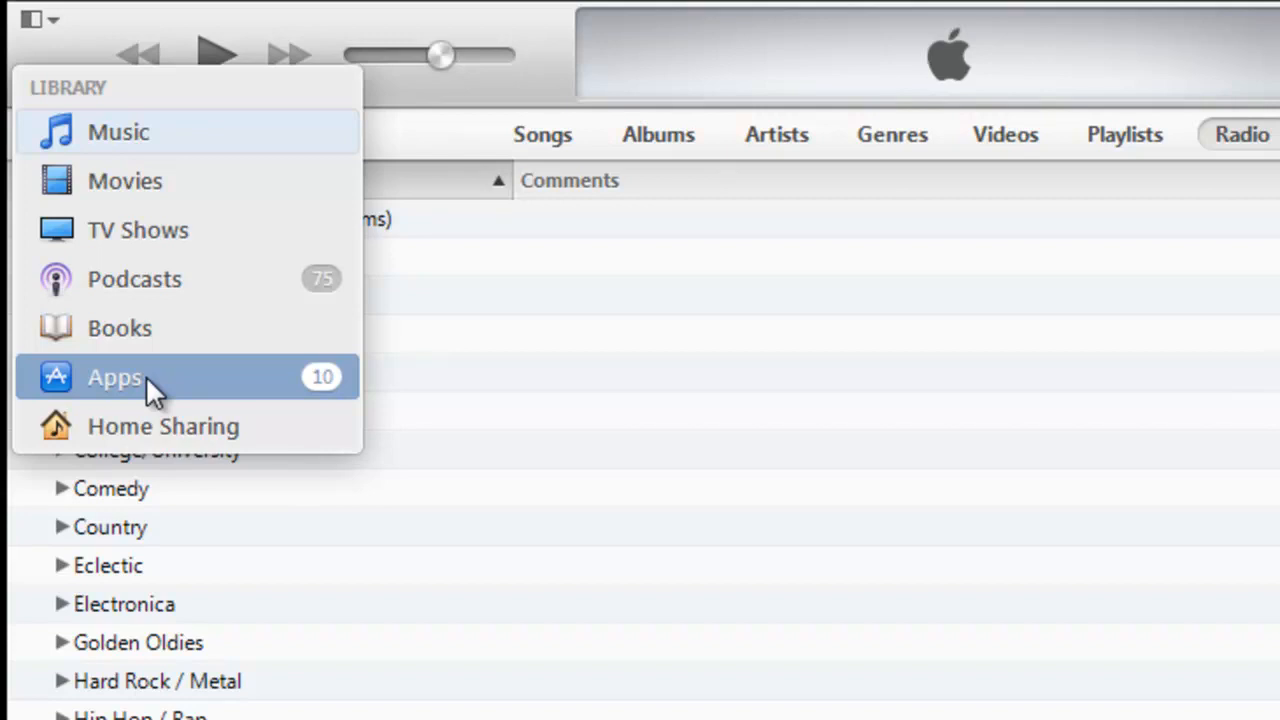
mouse_move(160, 340)
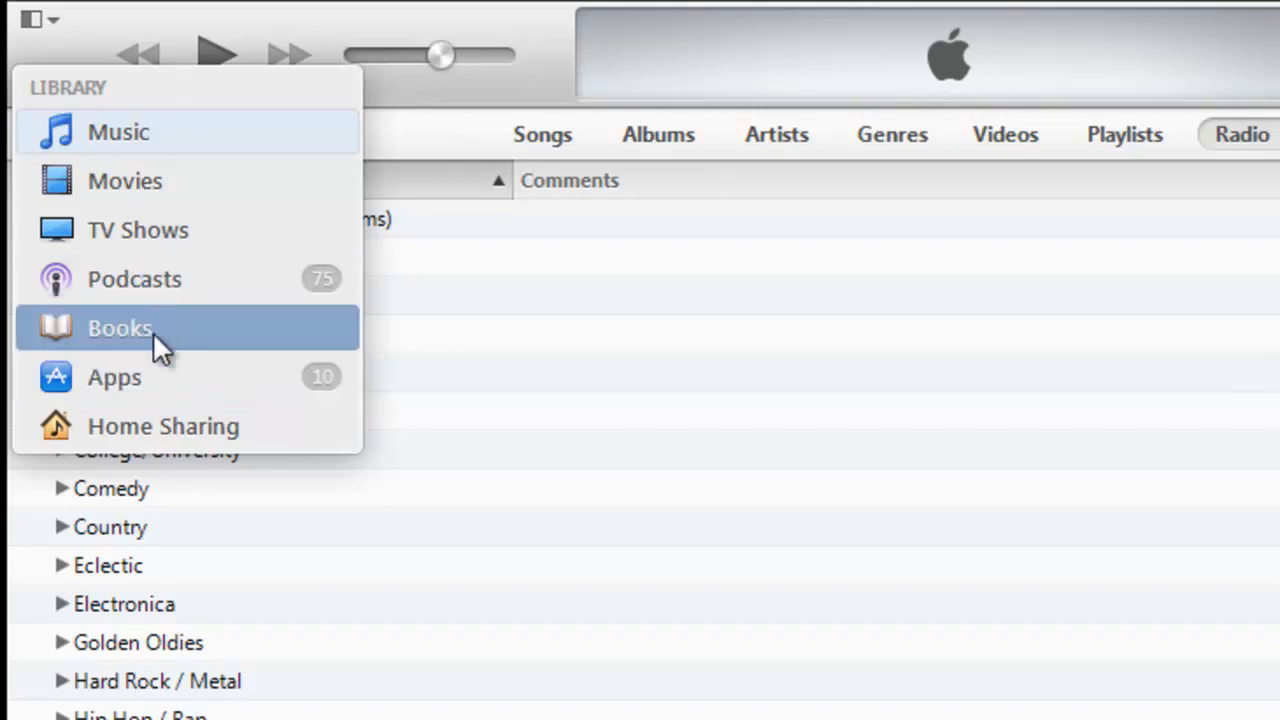
mouse_move(640, 145)
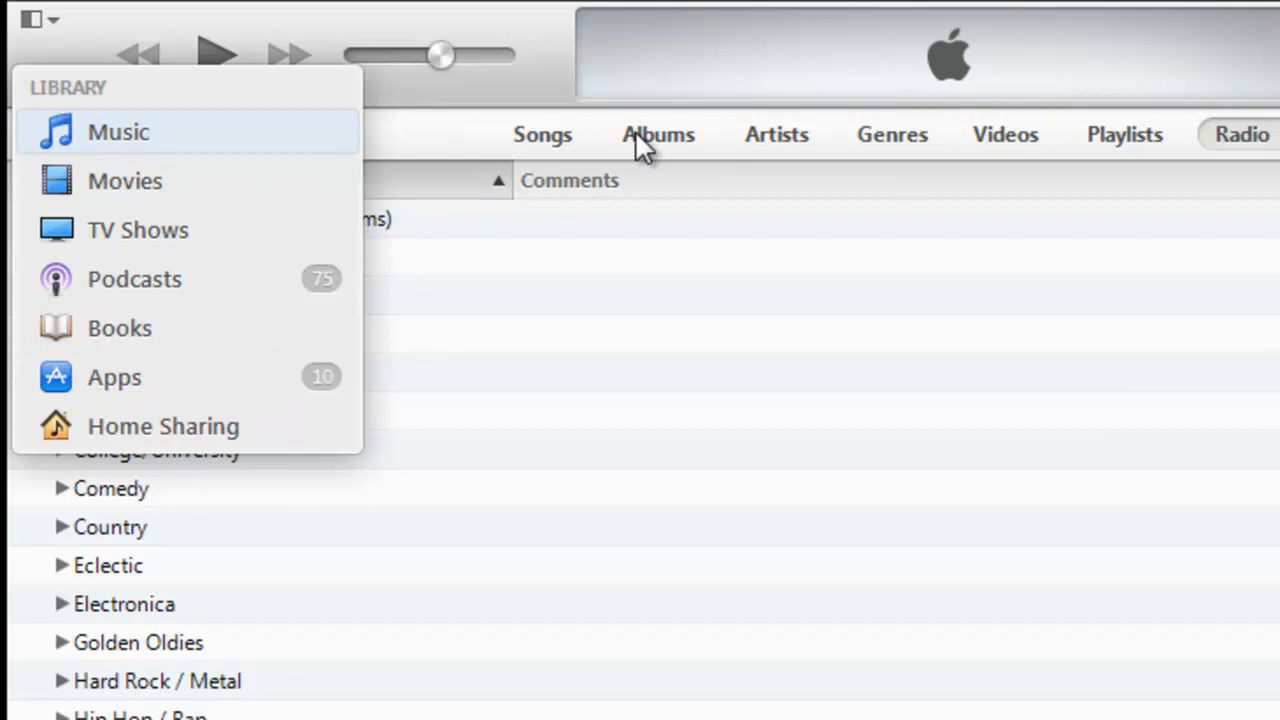
mouse_move(471, 185)
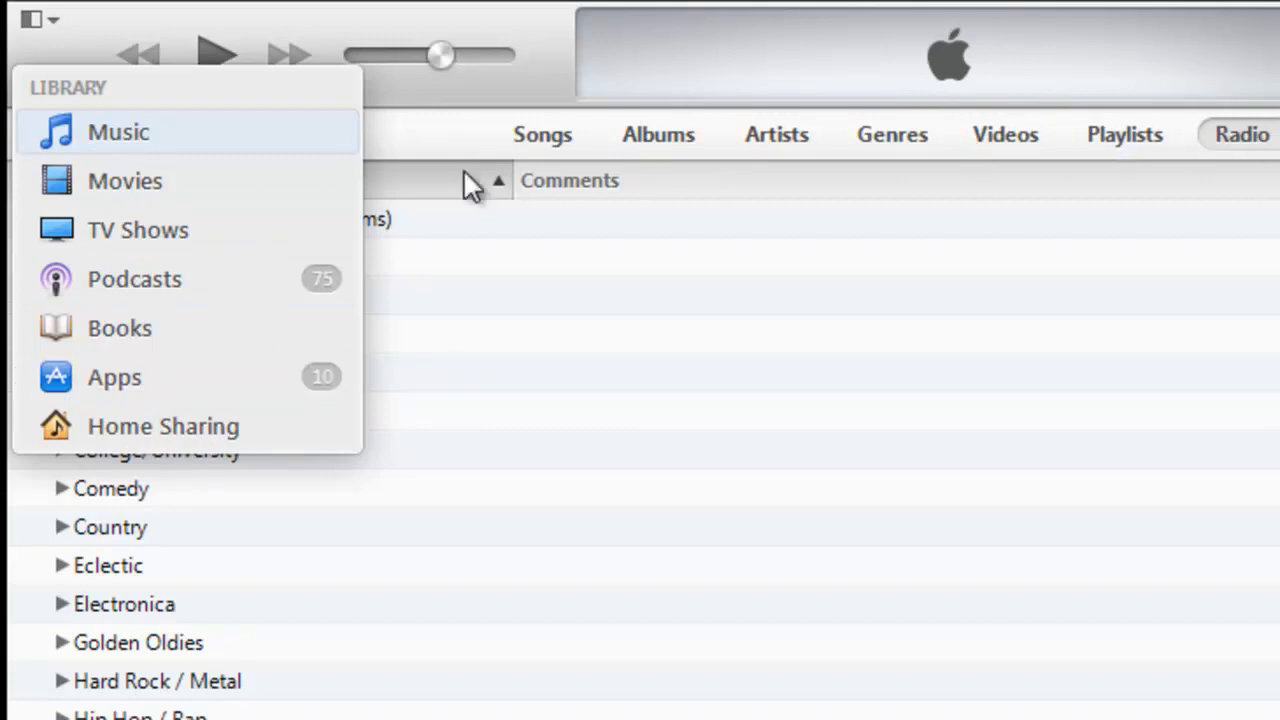